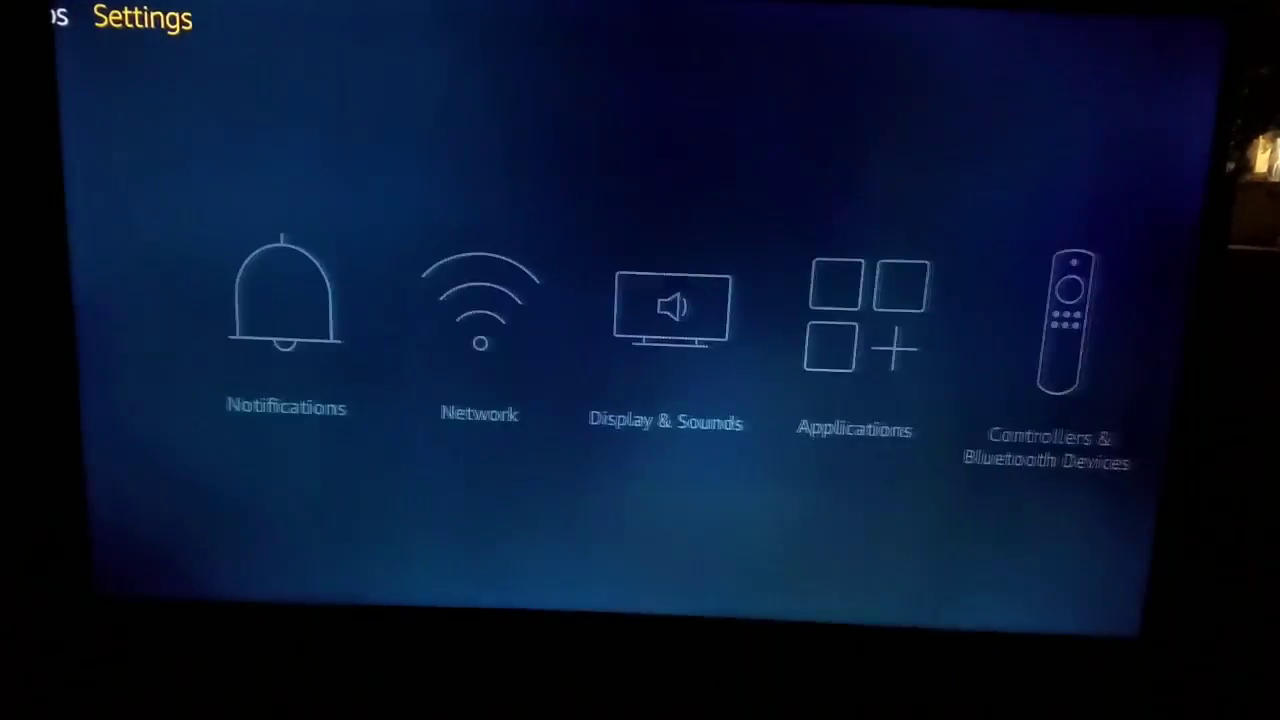
Enable Apps from Unknown Sources in Developer Options and return to the home screen
scroll(right, 3)
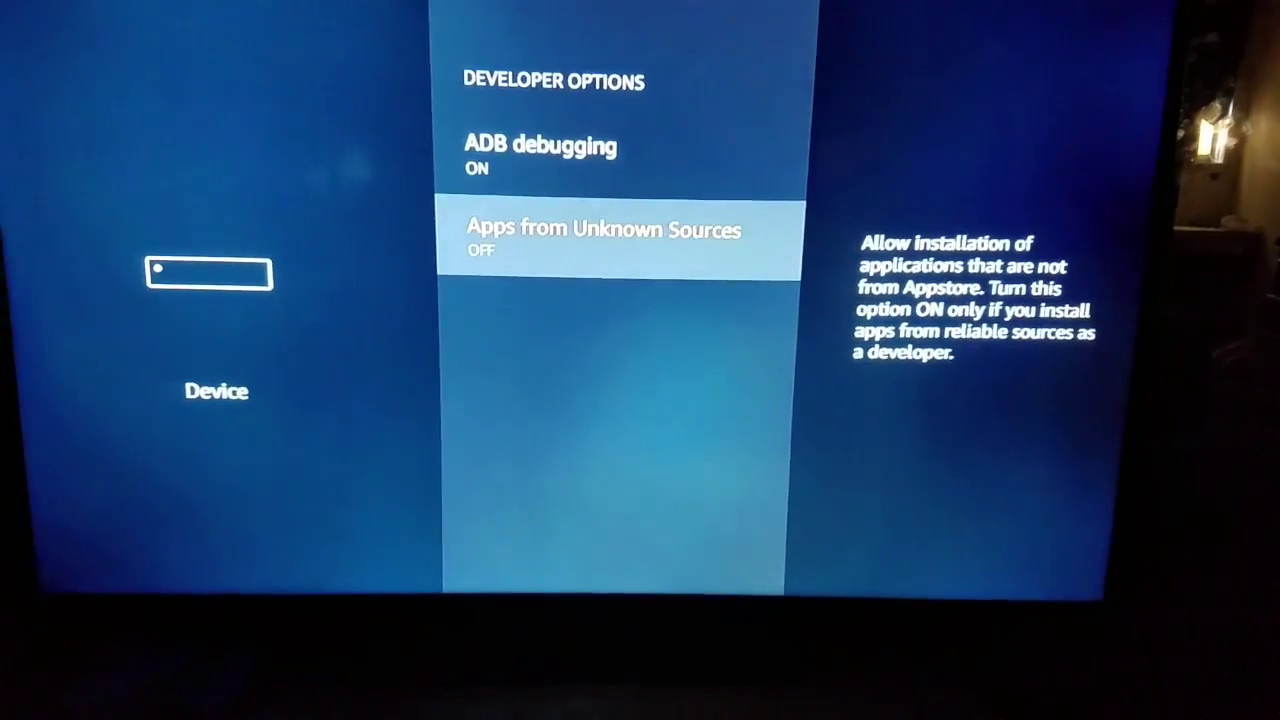
key(Back)
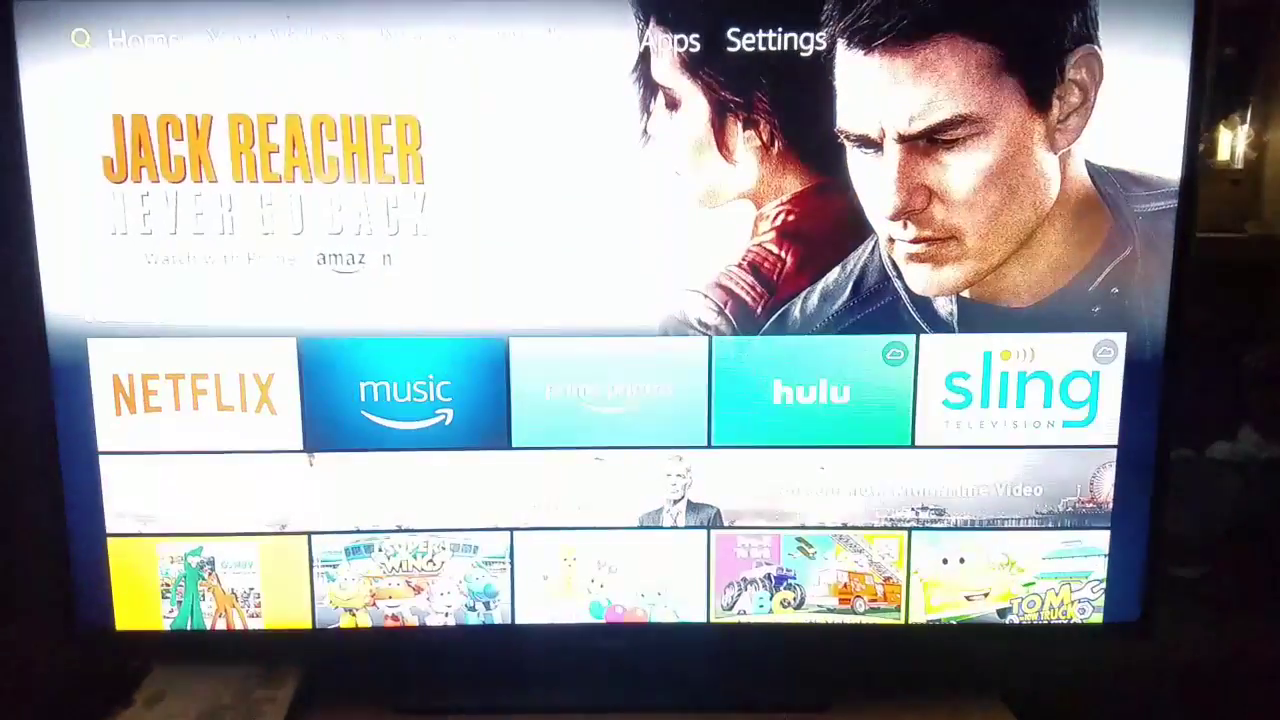
Search for 'Es' and open the ES File Explorer File Manager app listing
click(84, 40)
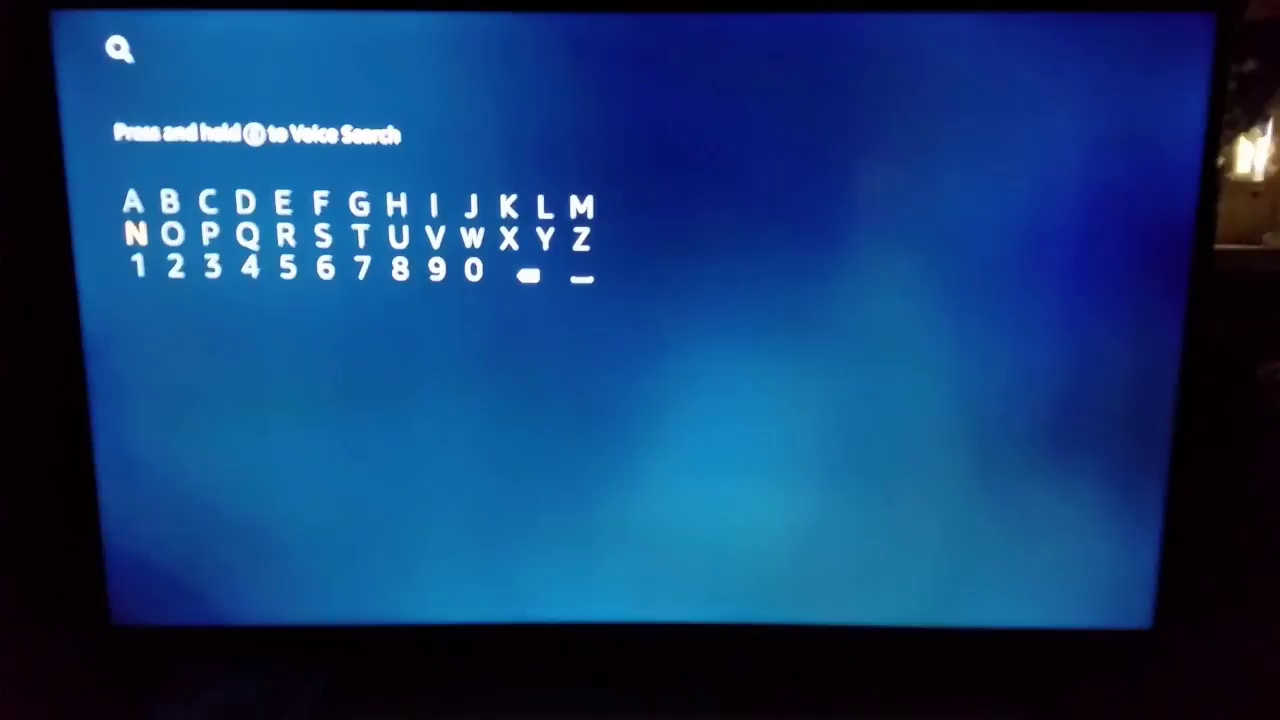
click(288, 200)
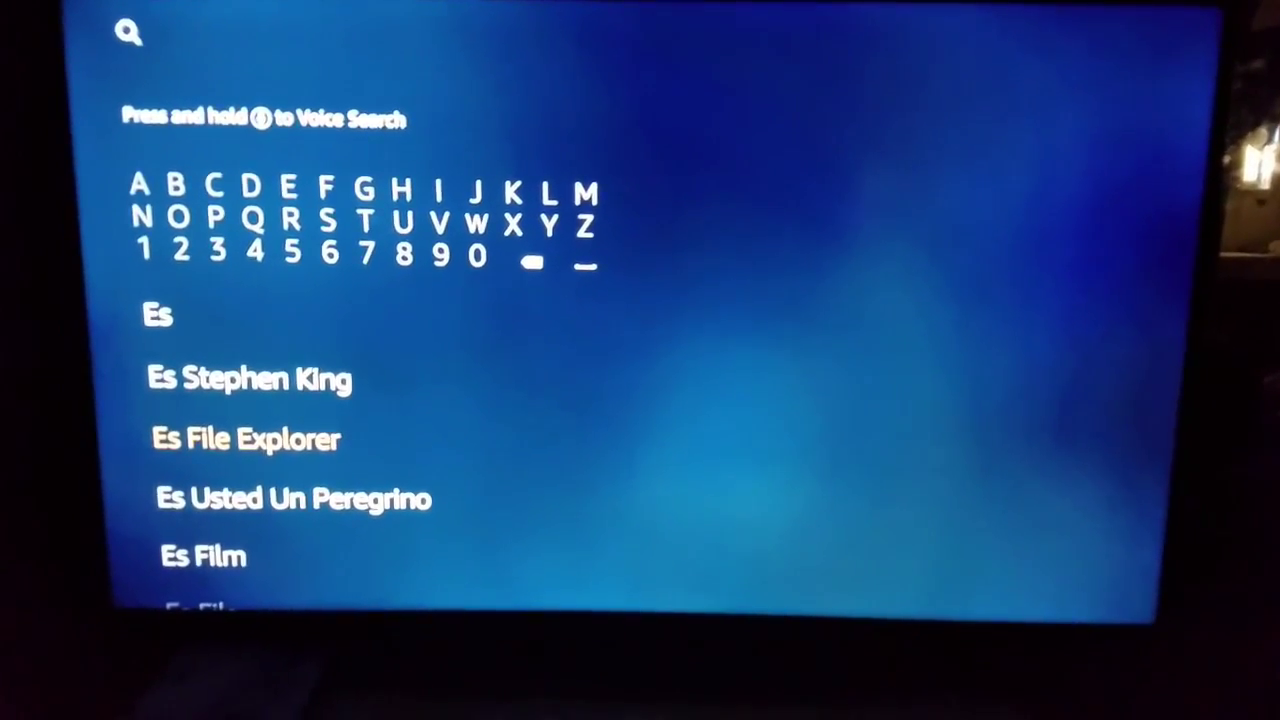
click(244, 438)
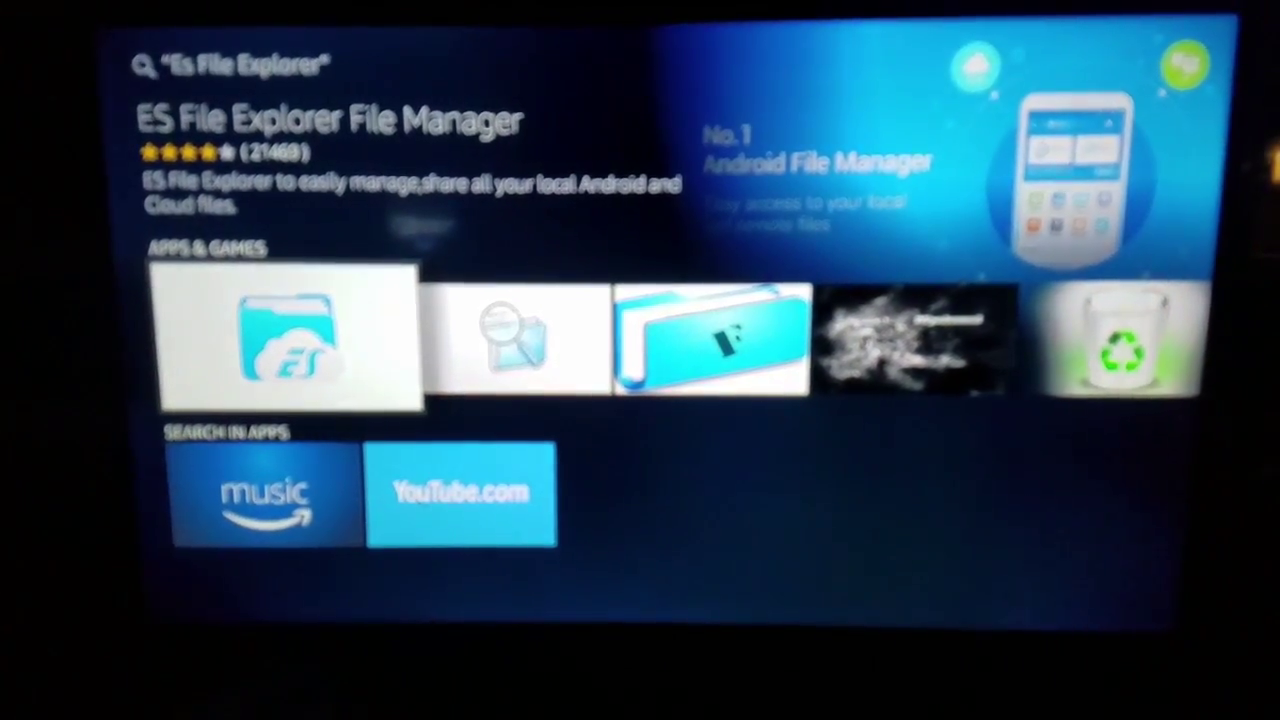
click(288, 340)
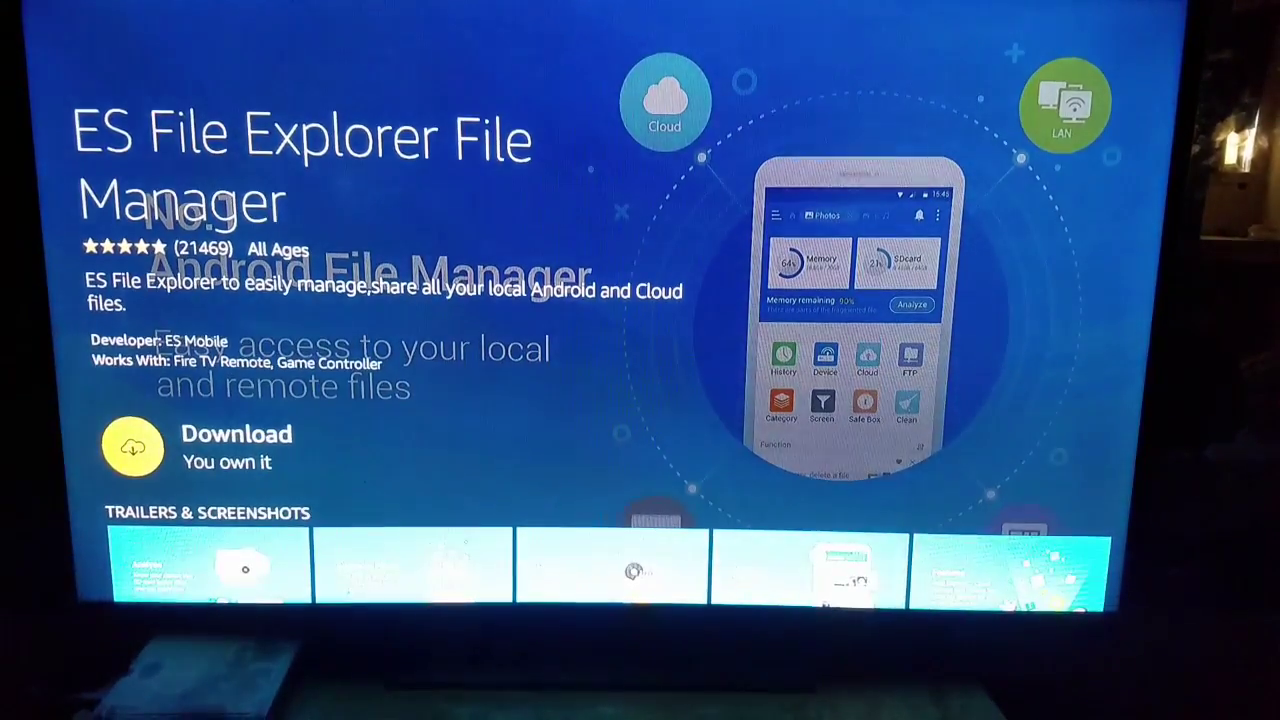
Download ES File Explorer and launch it once installed
click(132, 448)
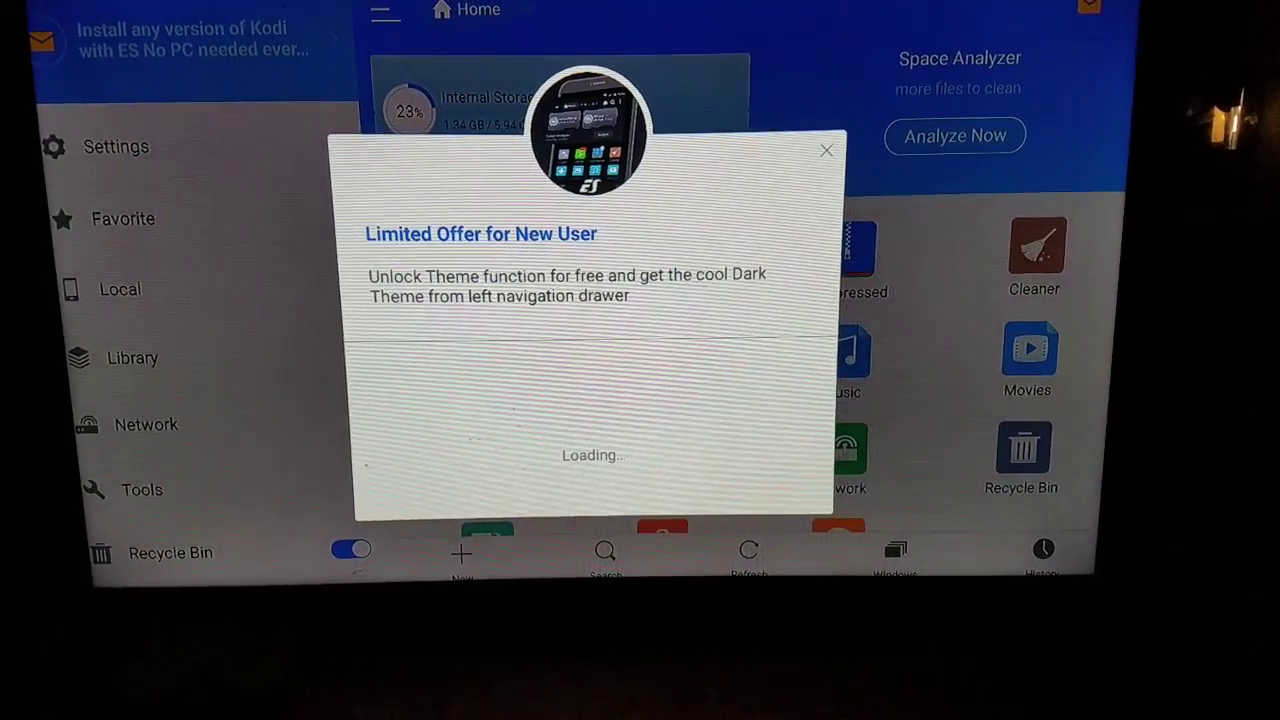
click(826, 150)
text(http)
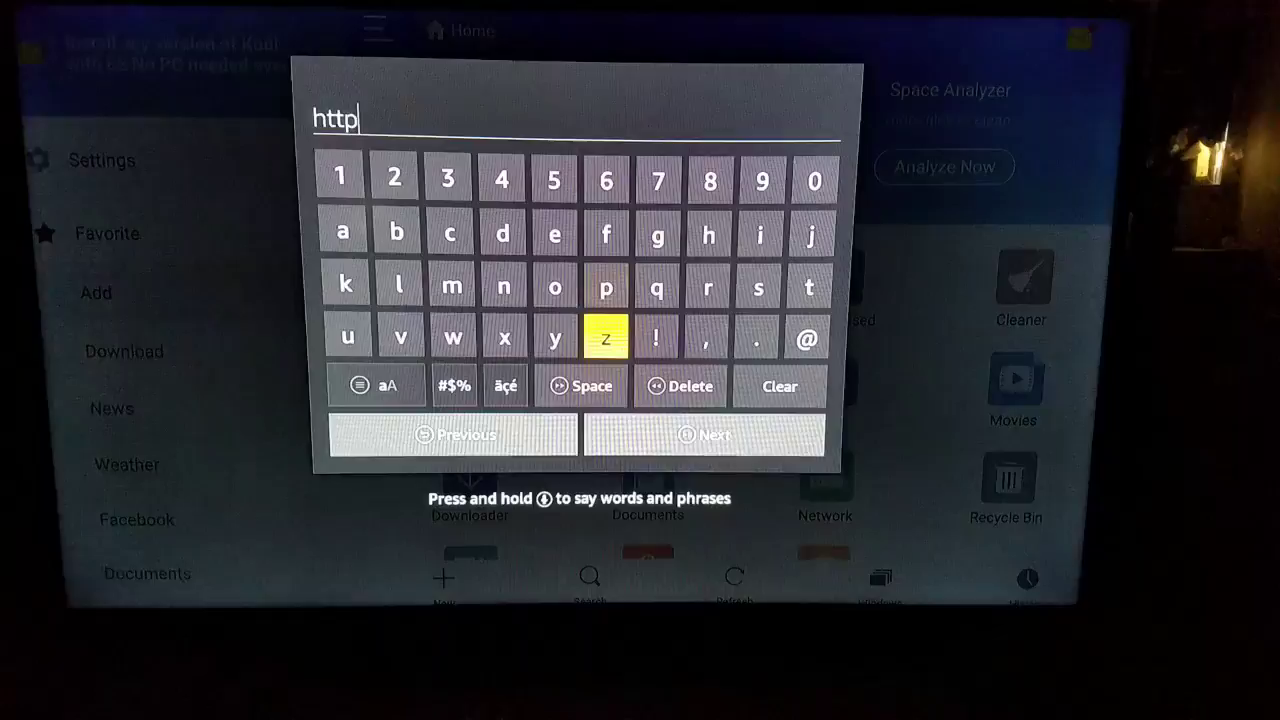
click(454, 386)
text(://)
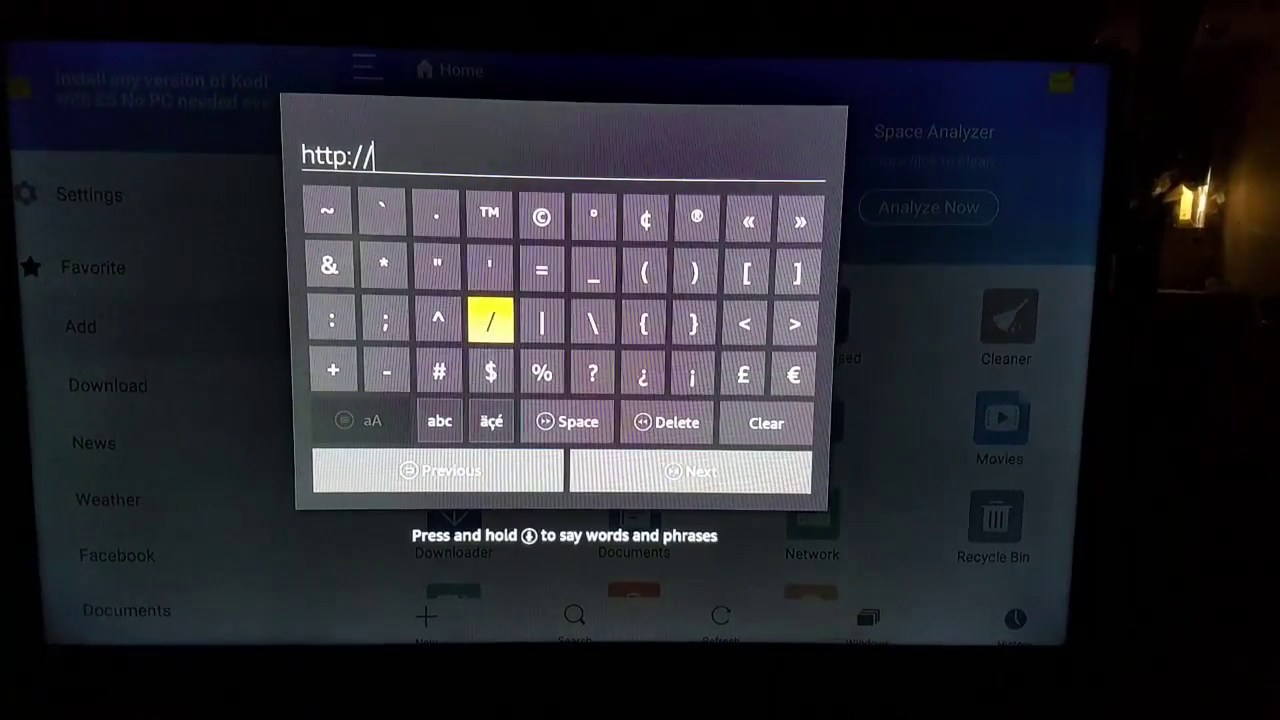
click(438, 420)
text(kodi.)
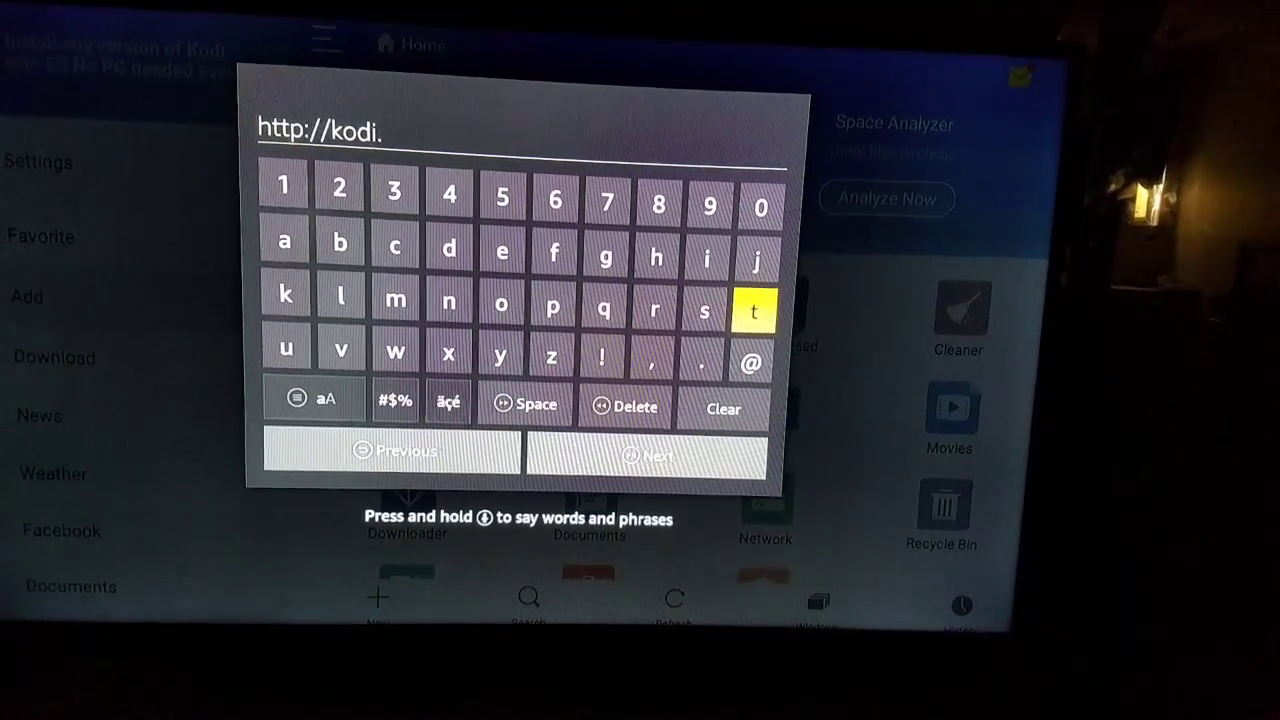
click(752, 312)
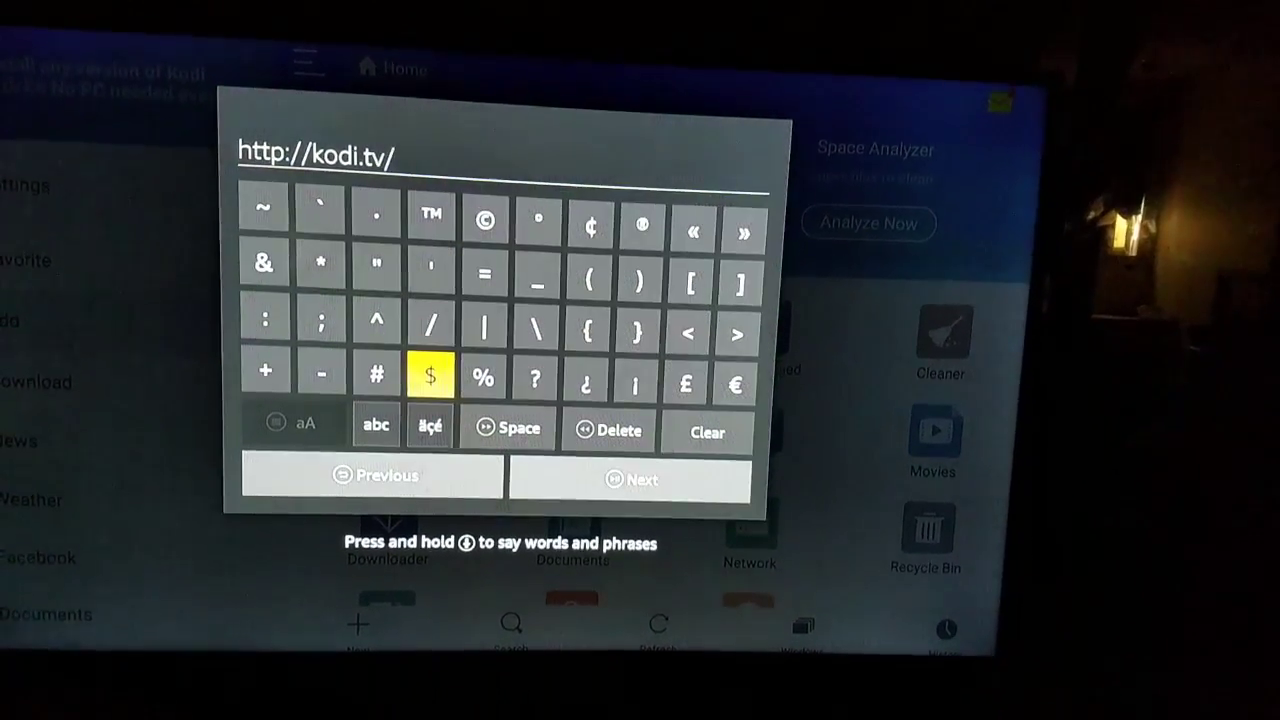
click(376, 424)
text(download)
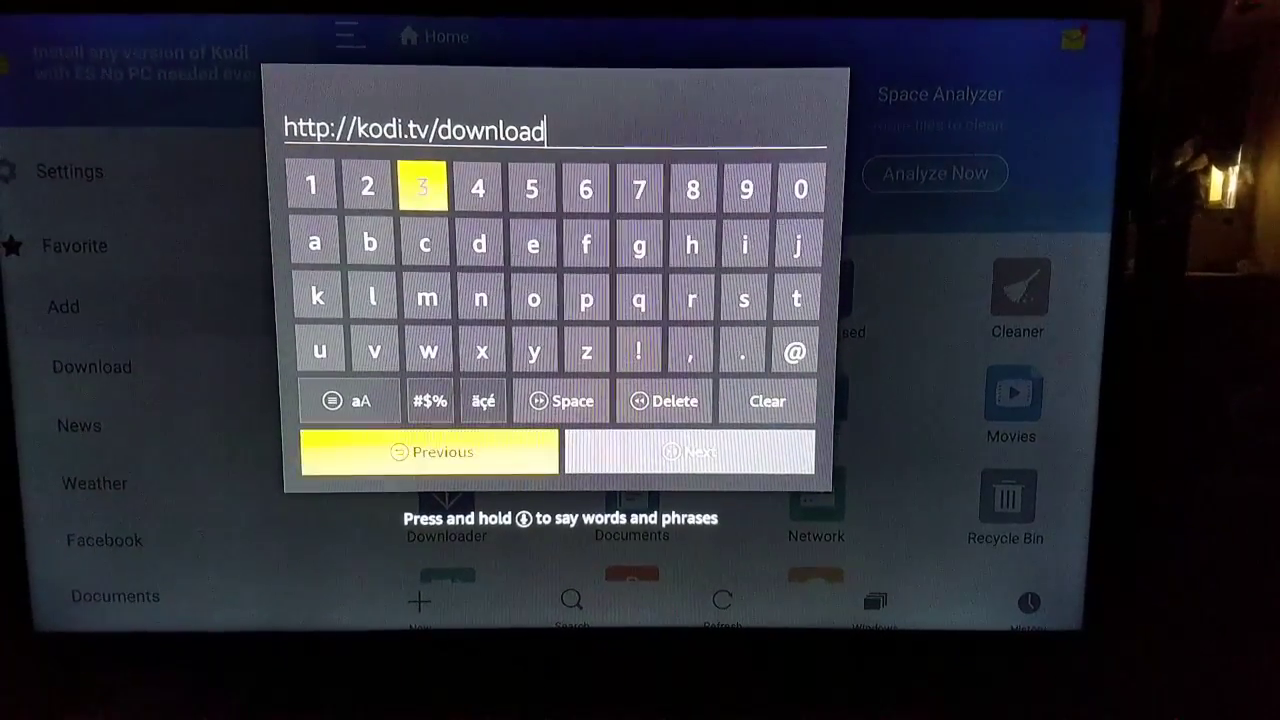
click(768, 400)
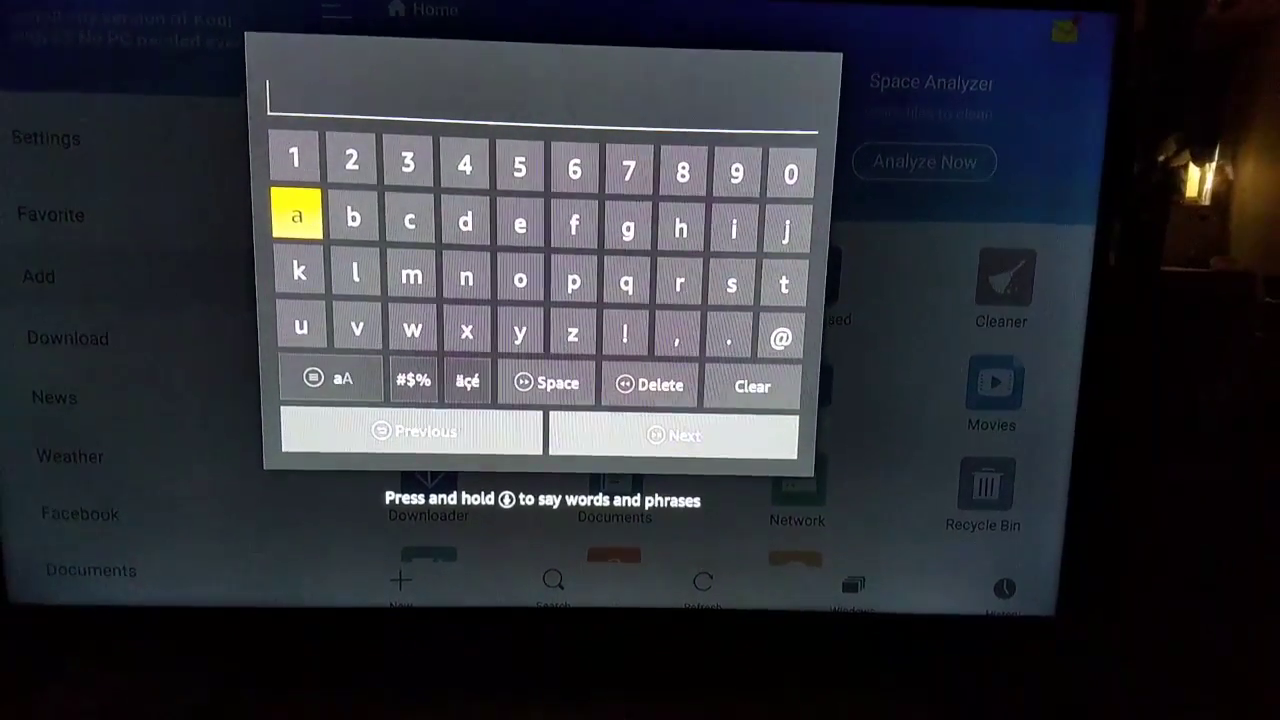
Name the bookmark 'kodi' and save it
click(300, 272)
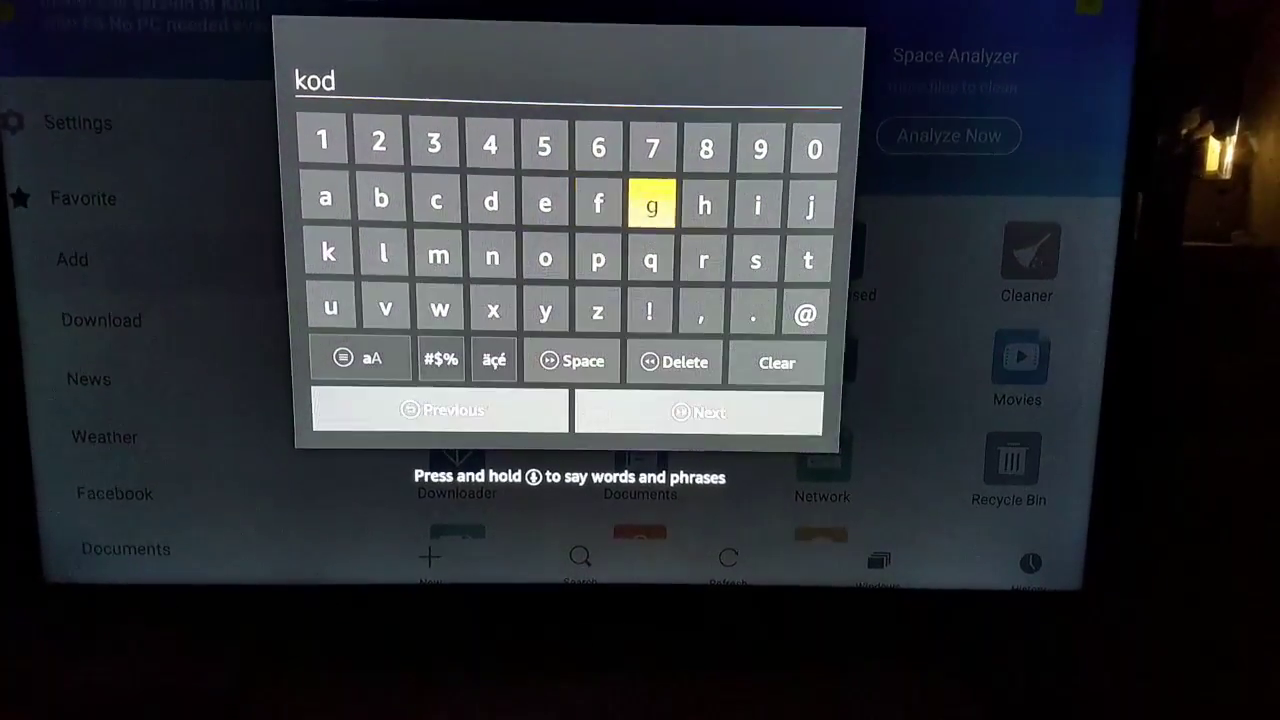
click(756, 204)
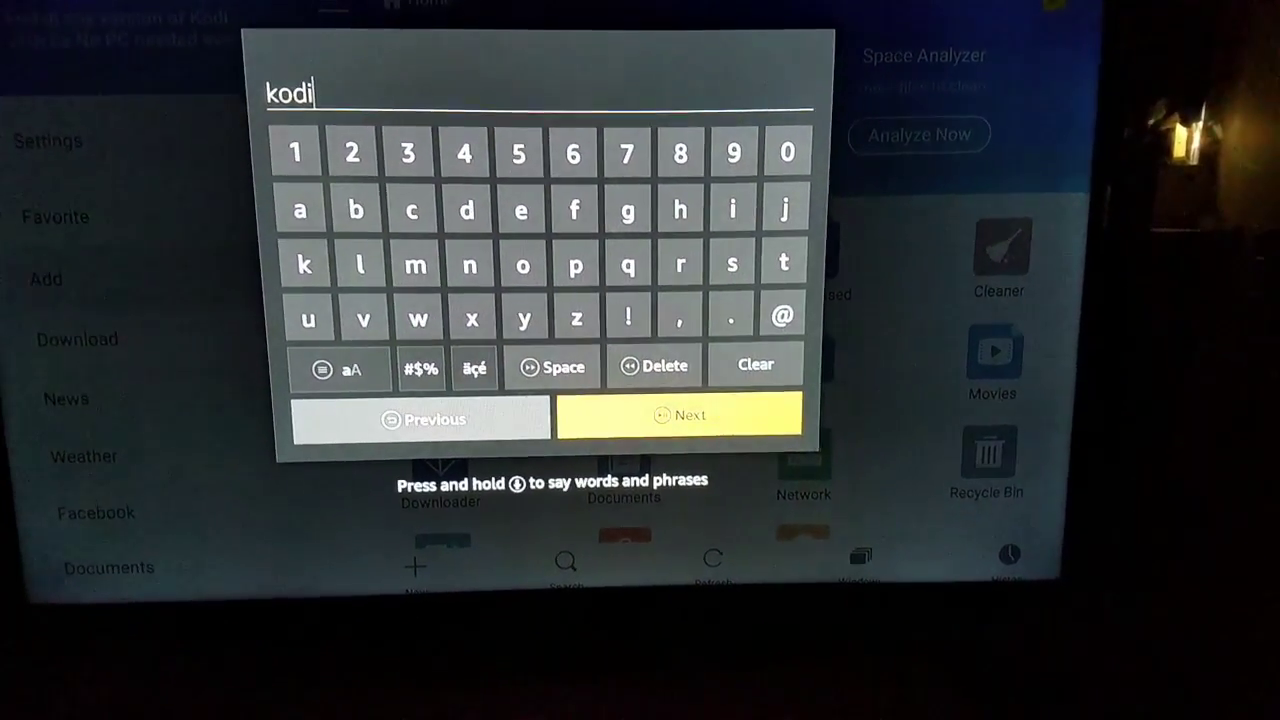
click(678, 414)
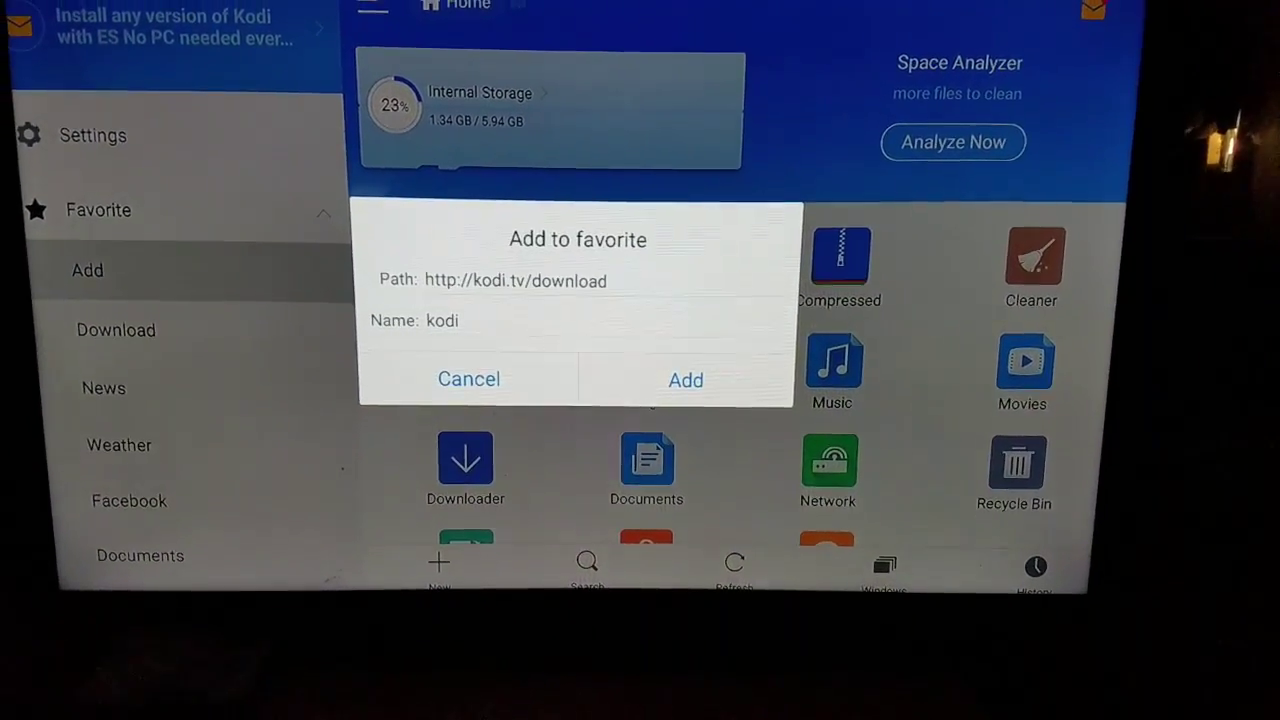
click(686, 380)
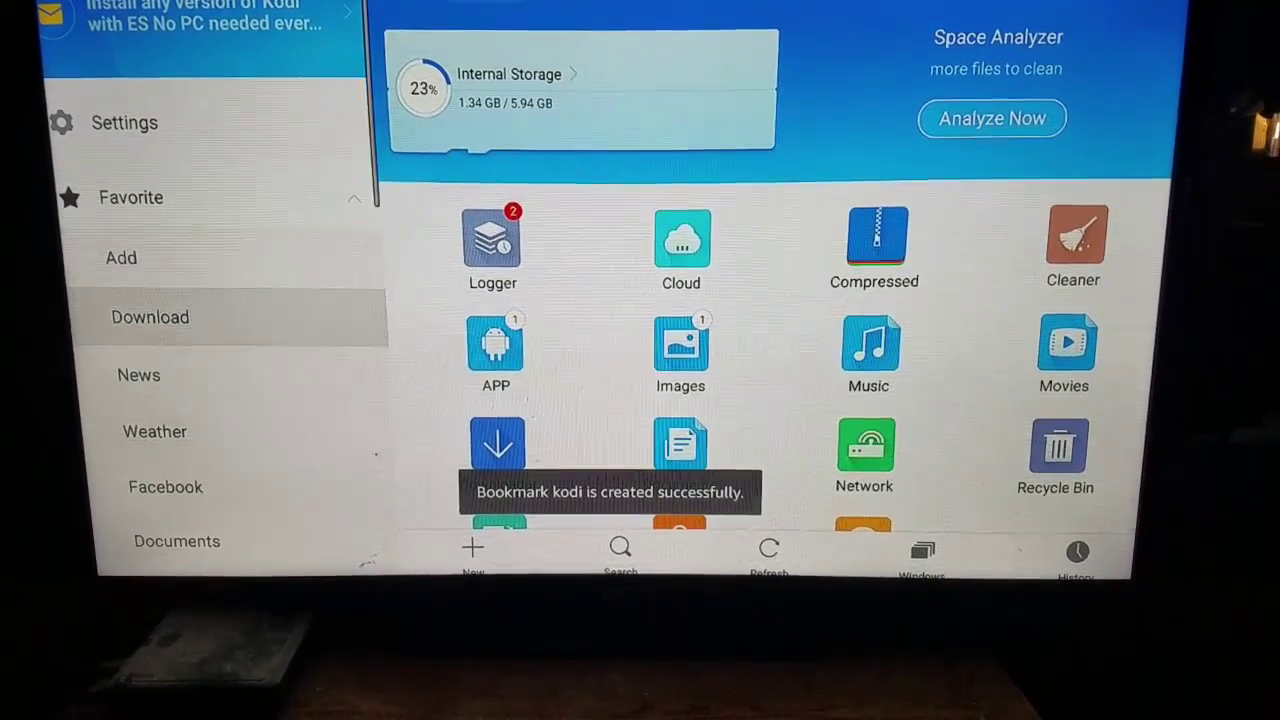
Follow the kodi favourite to the Kodi downloads page listing Android ARM APK releases
scroll(down, 3)
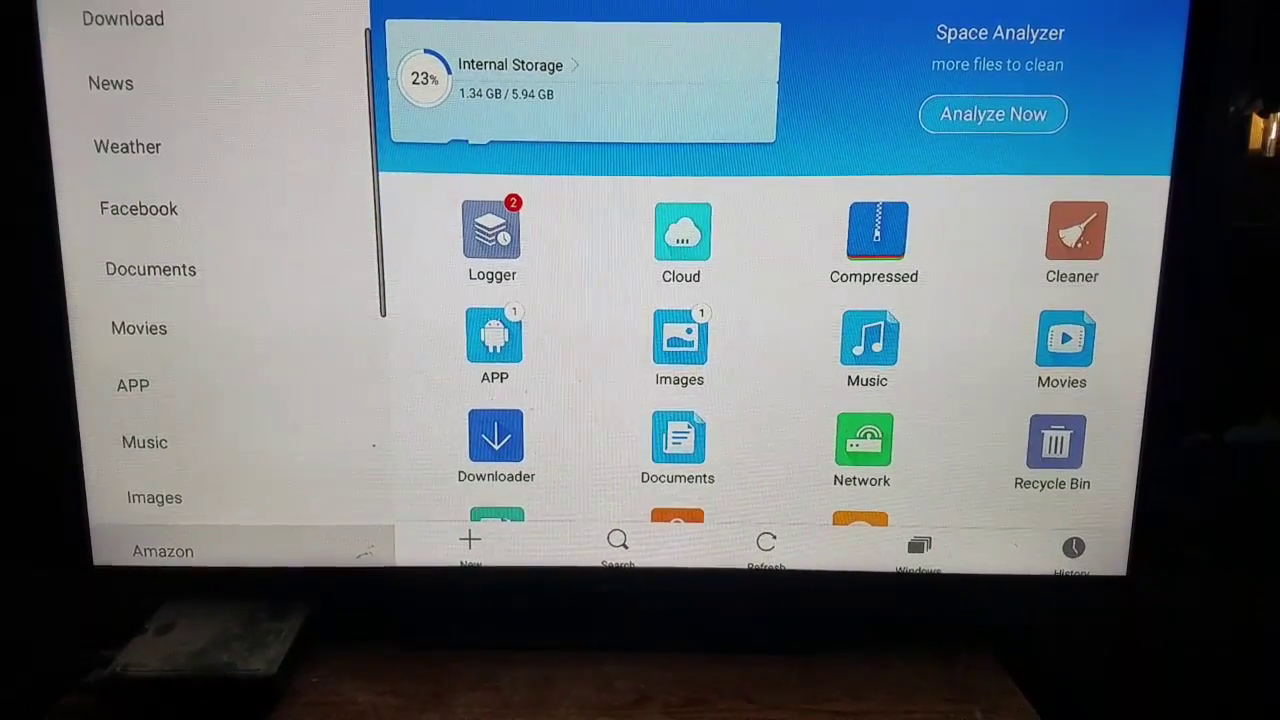
scroll(down, 3)
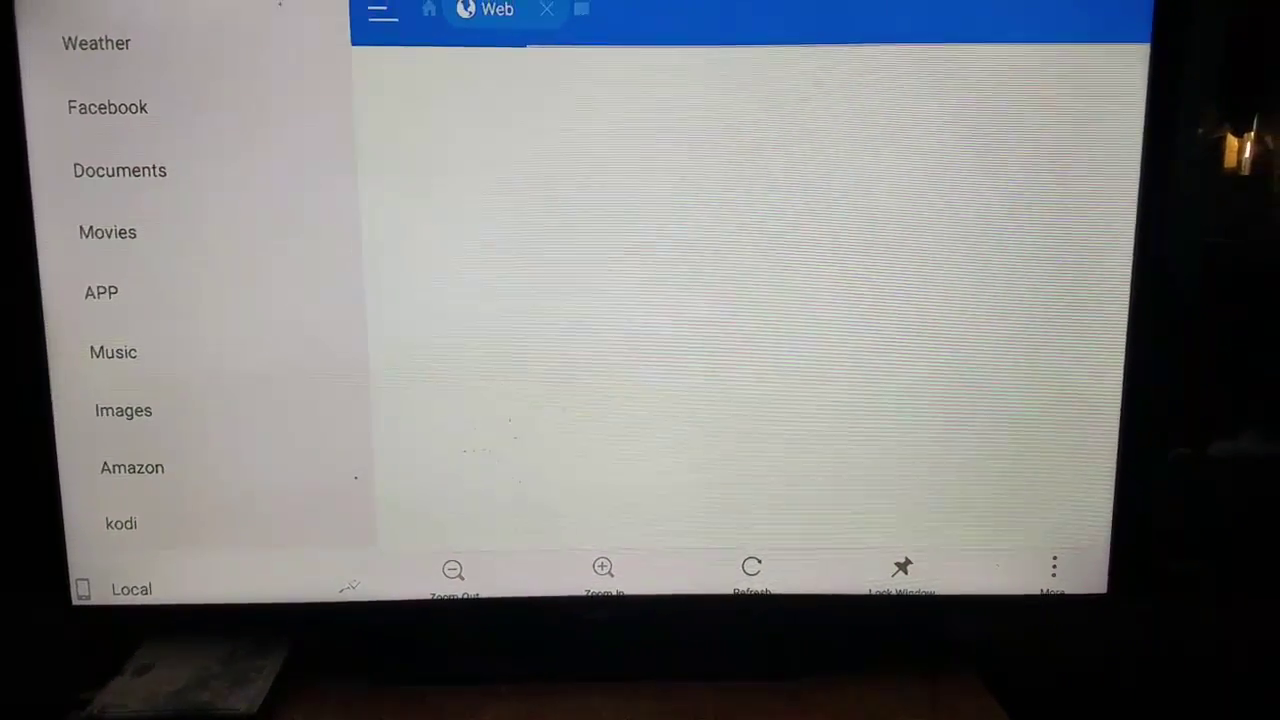
click(120, 524)
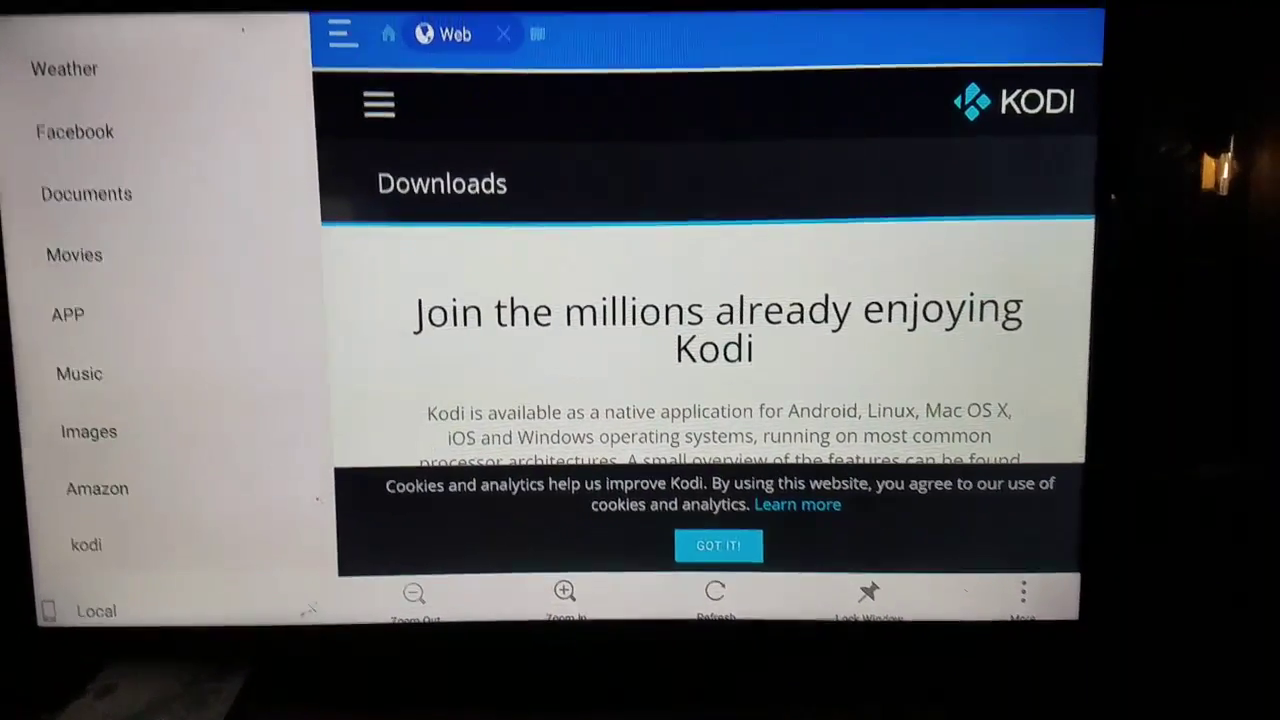
scroll(down, 3)
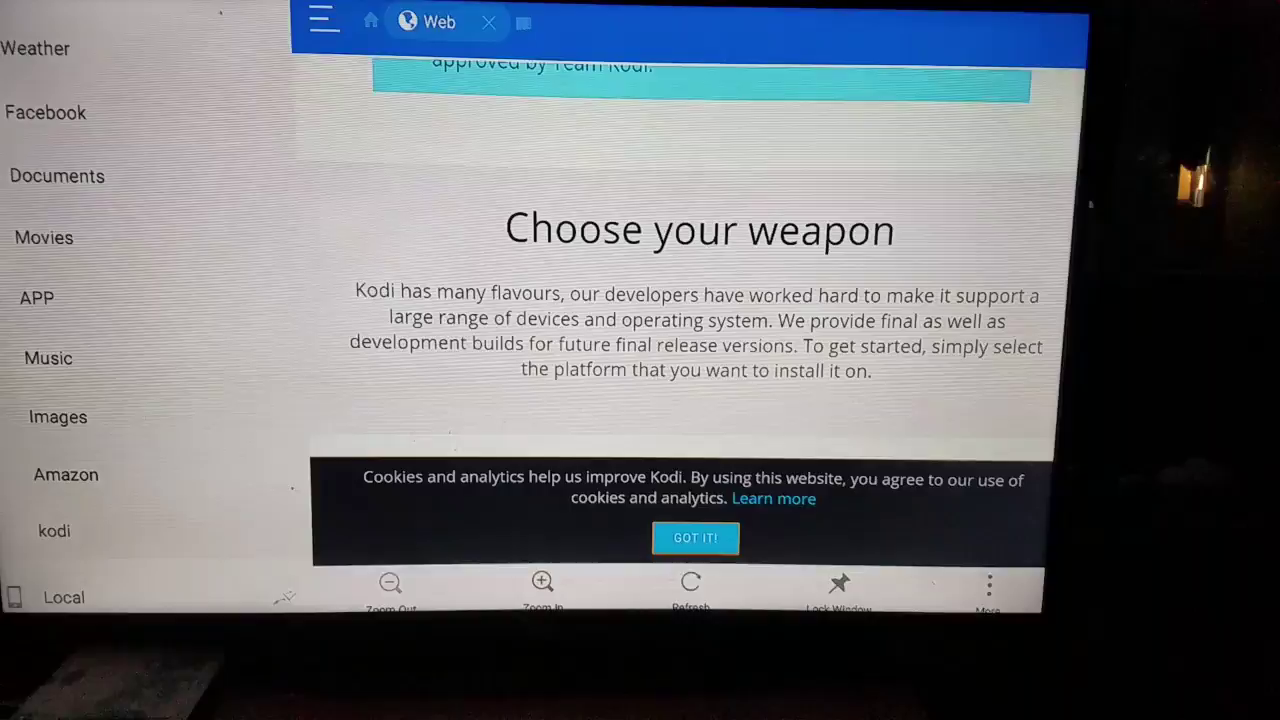
scroll(down, 3)
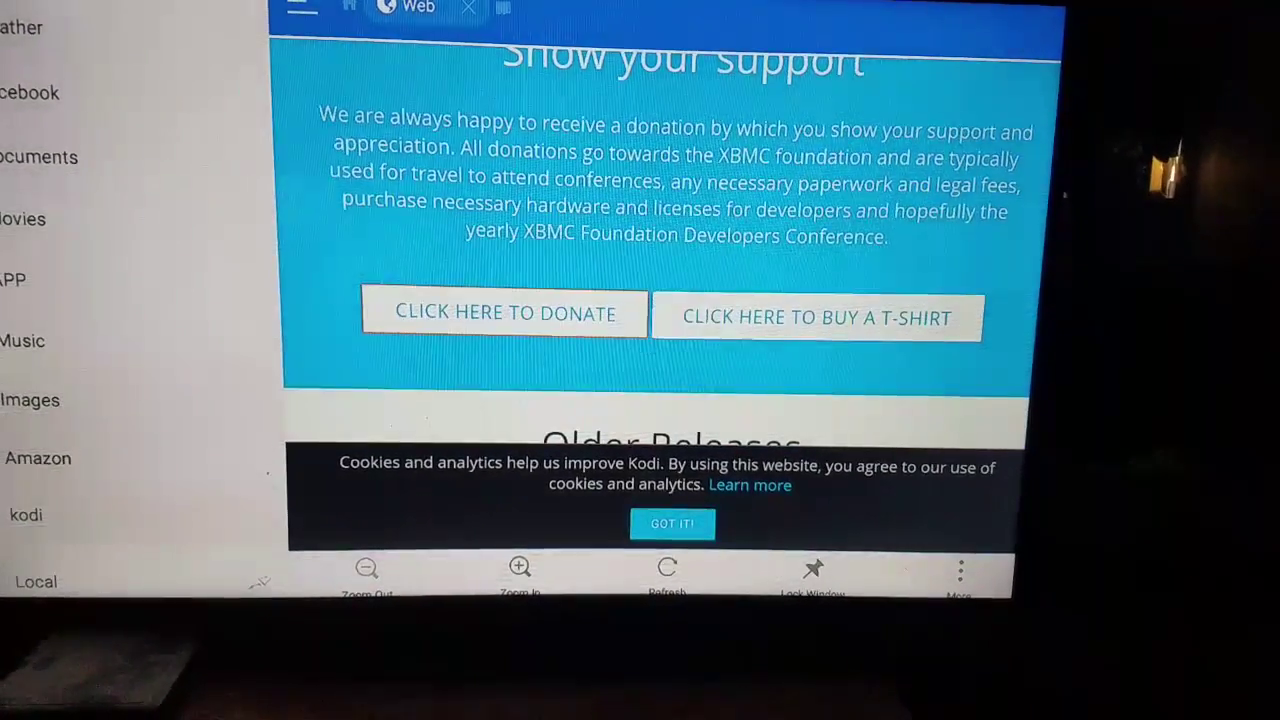
scroll(down, 3)
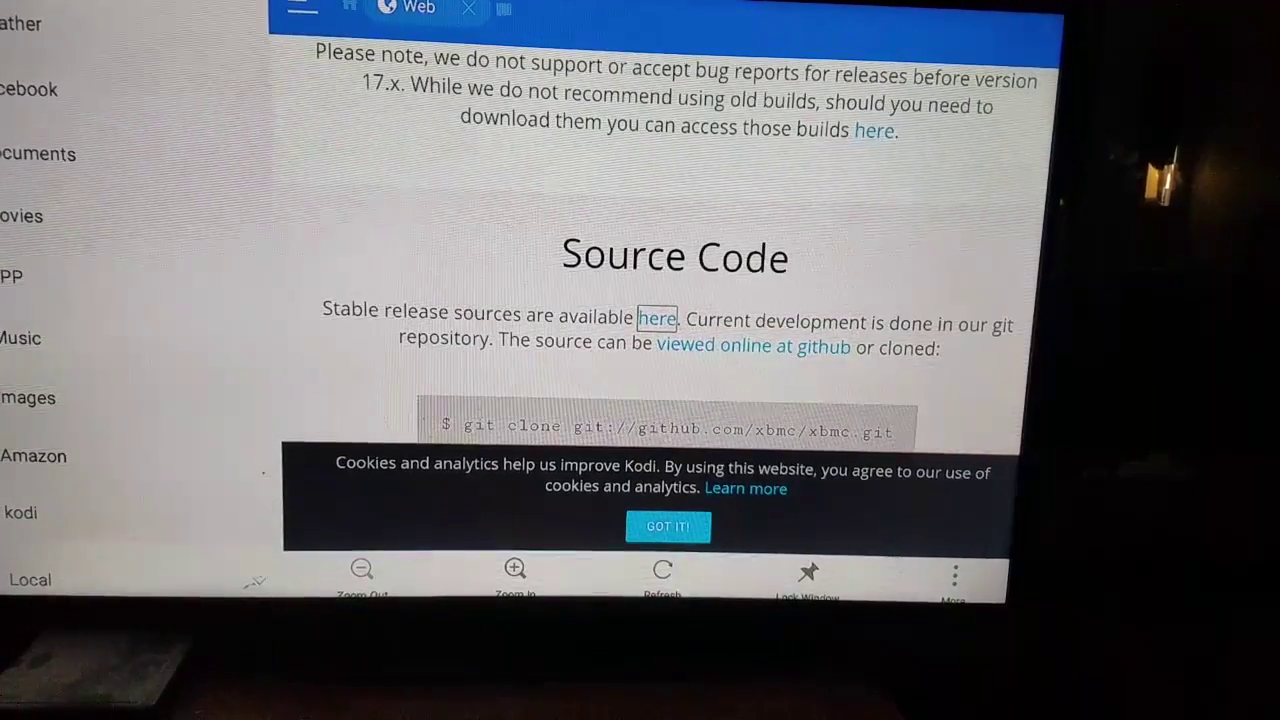
scroll(up, 3)
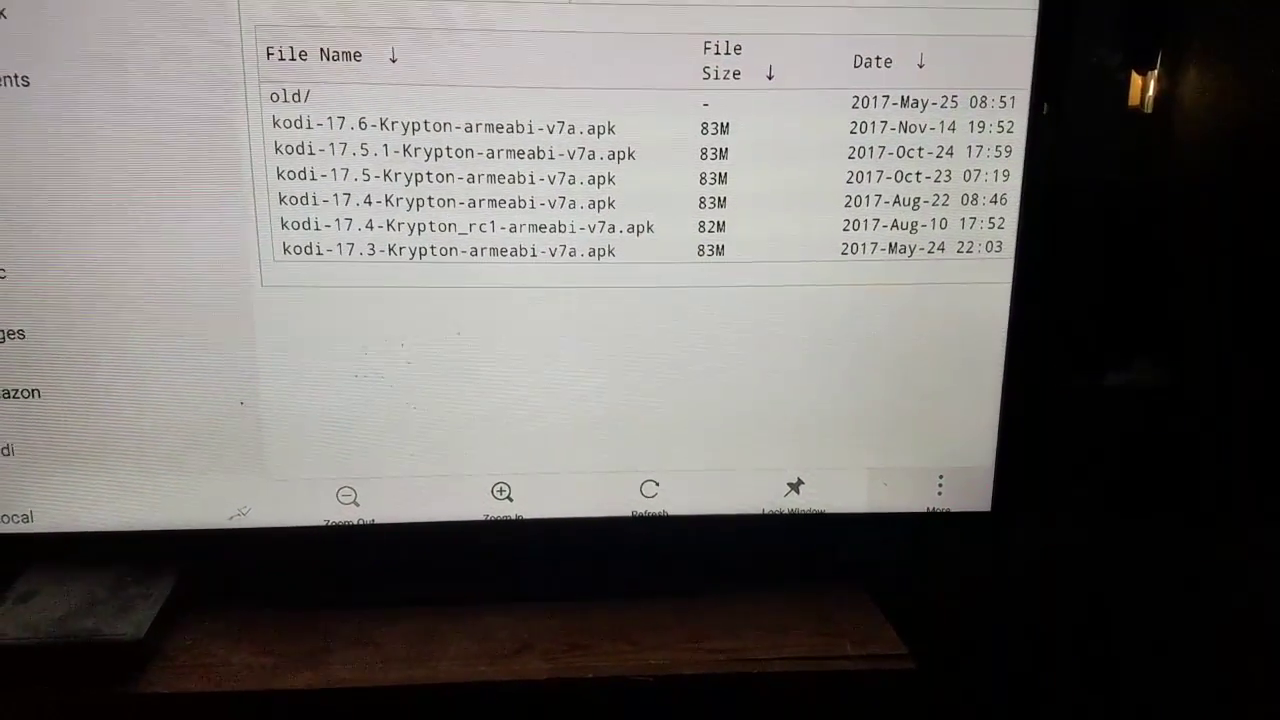
Download kodi-17.6-Krypton-armeabi-v7a.apk to the device
click(938, 490)
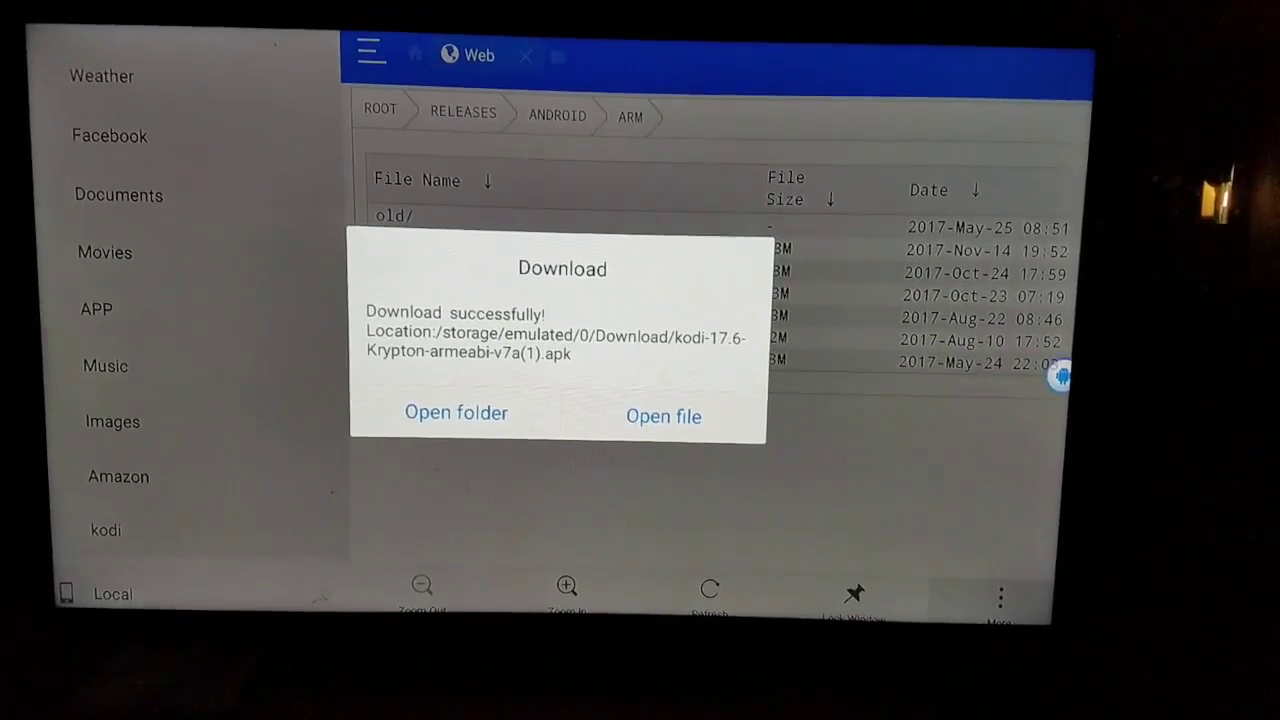
Install the downloaded Kodi 17.6 package through the Fire OS installer
click(664, 416)
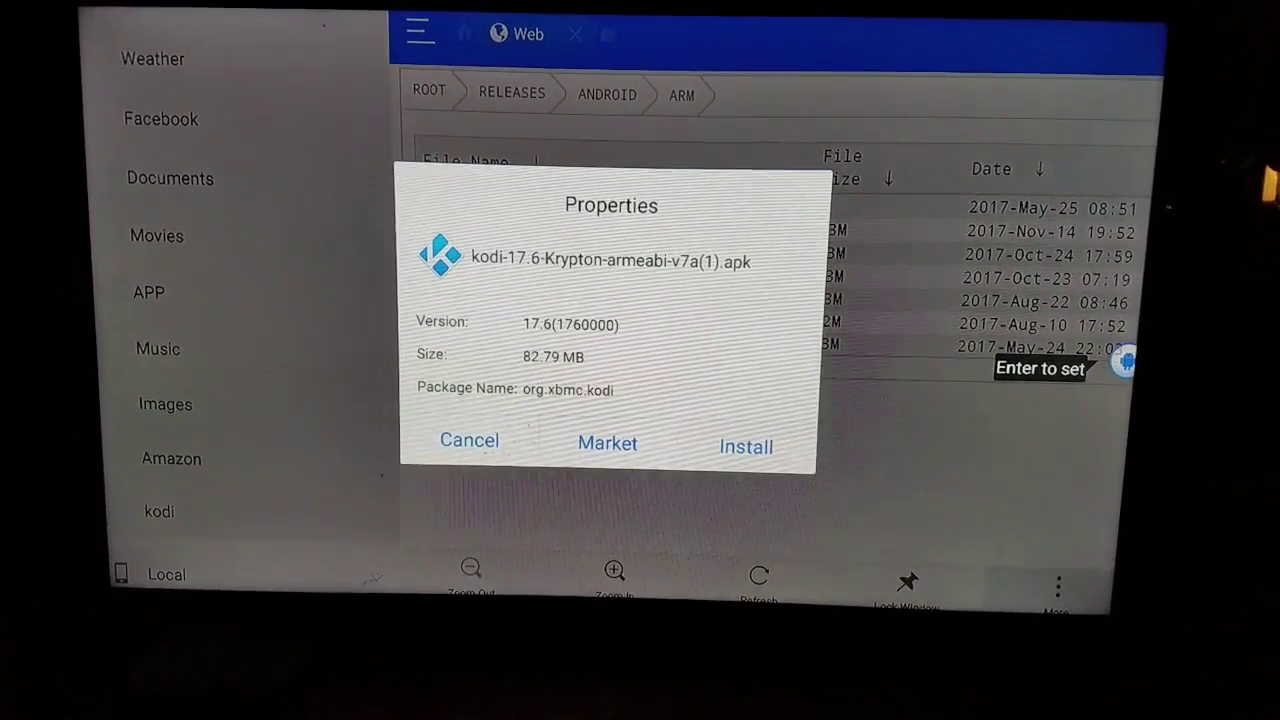
click(744, 446)
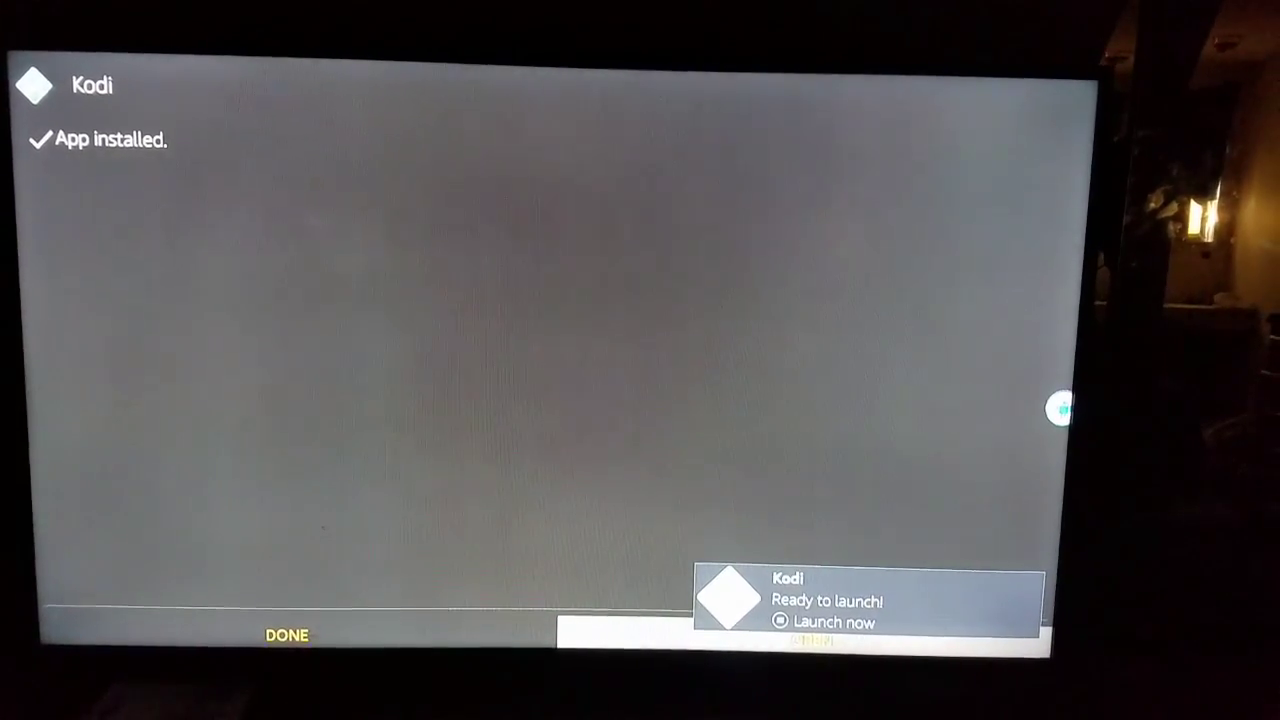
click(830, 622)
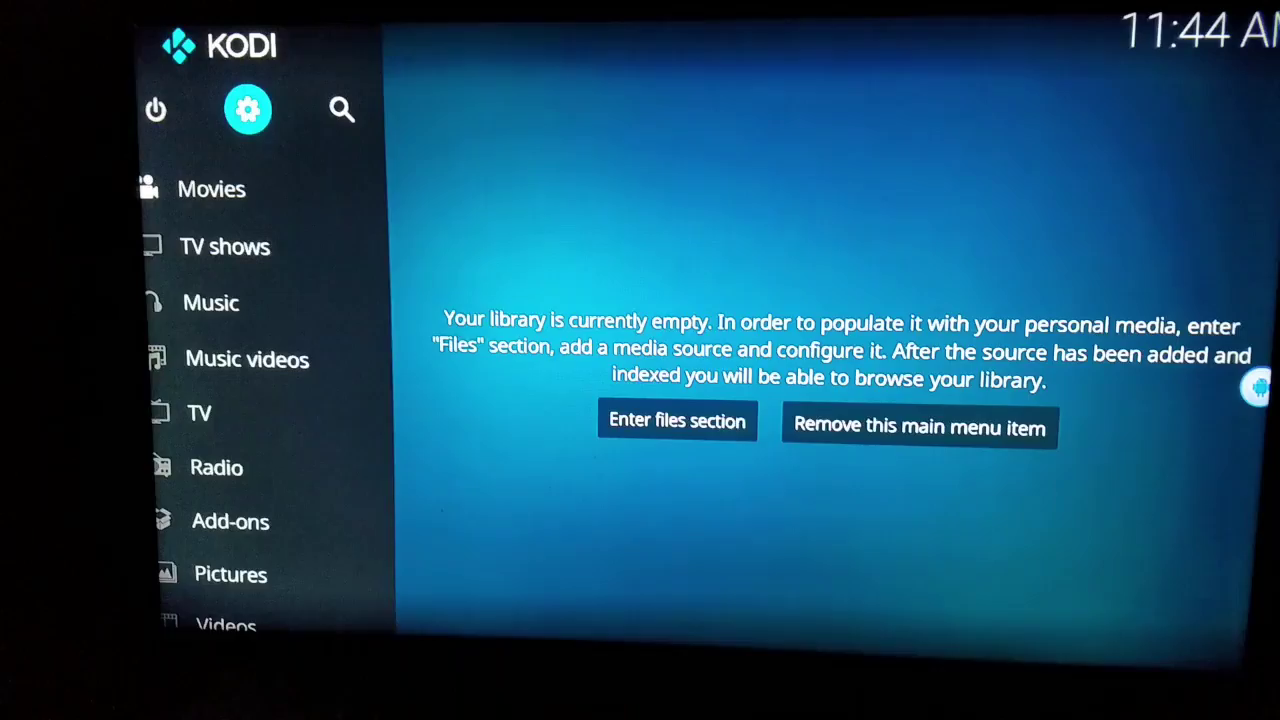
Turn on Unknown sources in Kodi's add-on settings and accept the warning
click(248, 110)
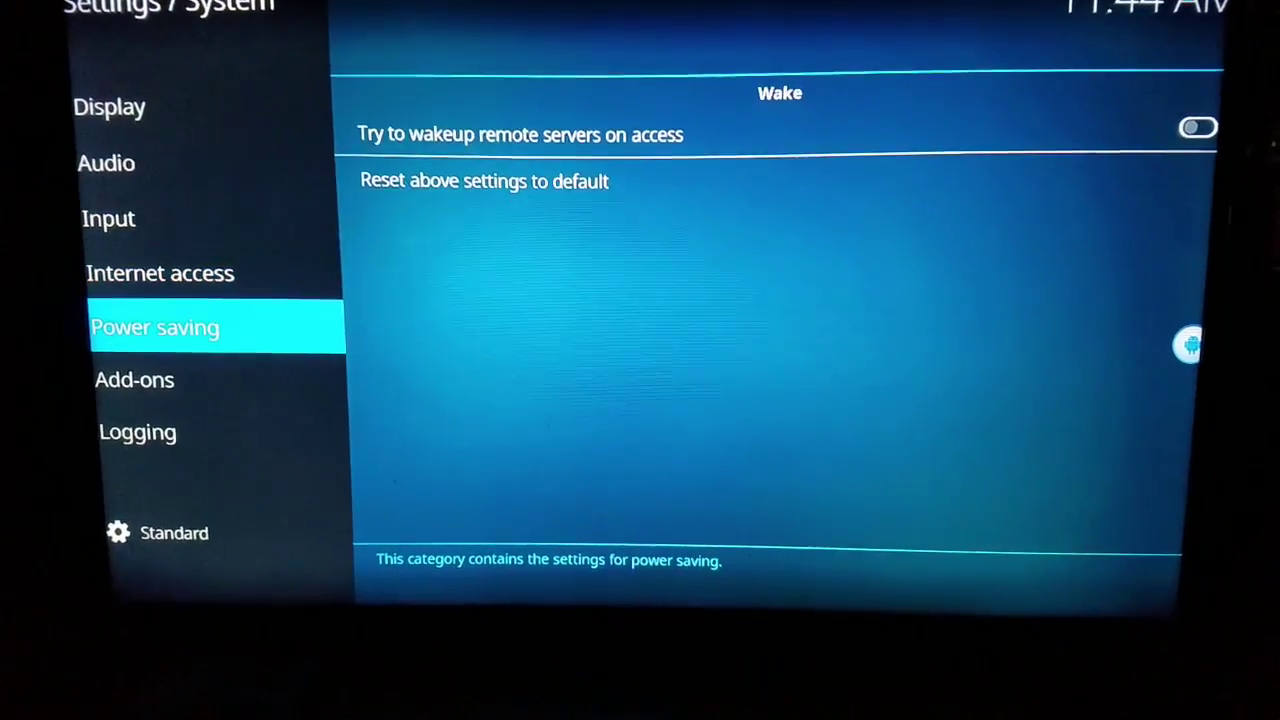
click(134, 380)
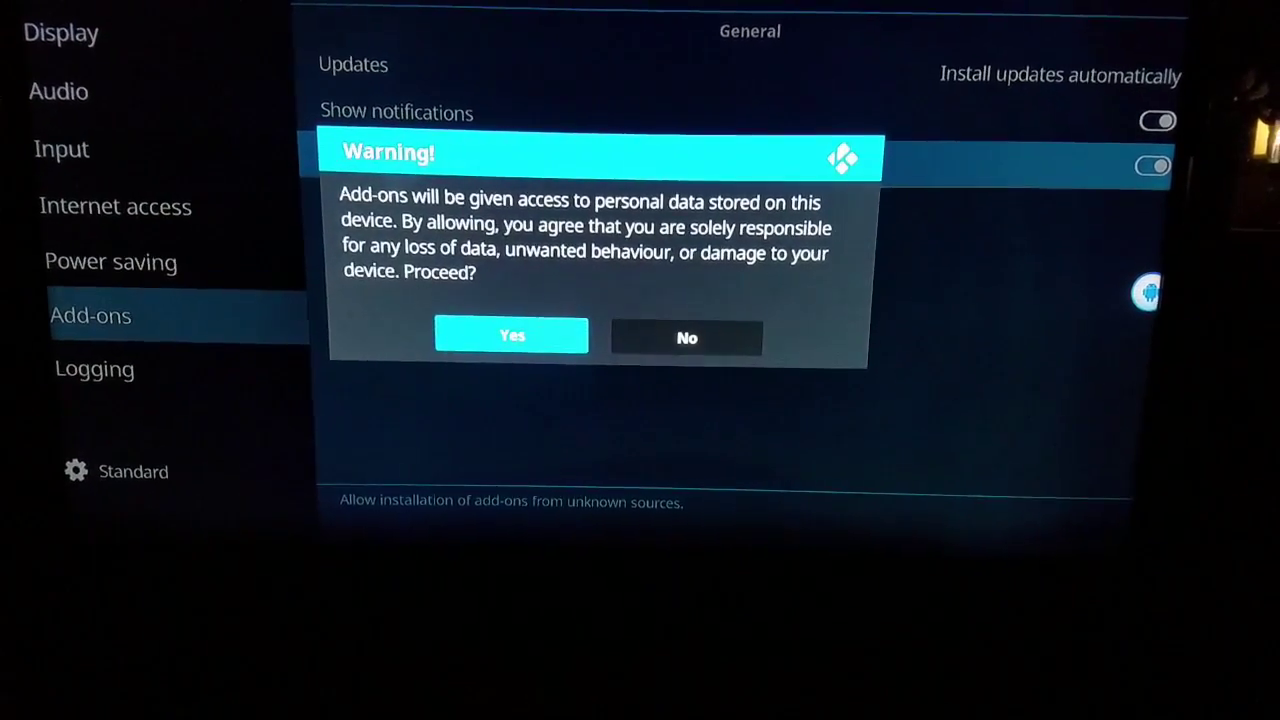
click(512, 336)
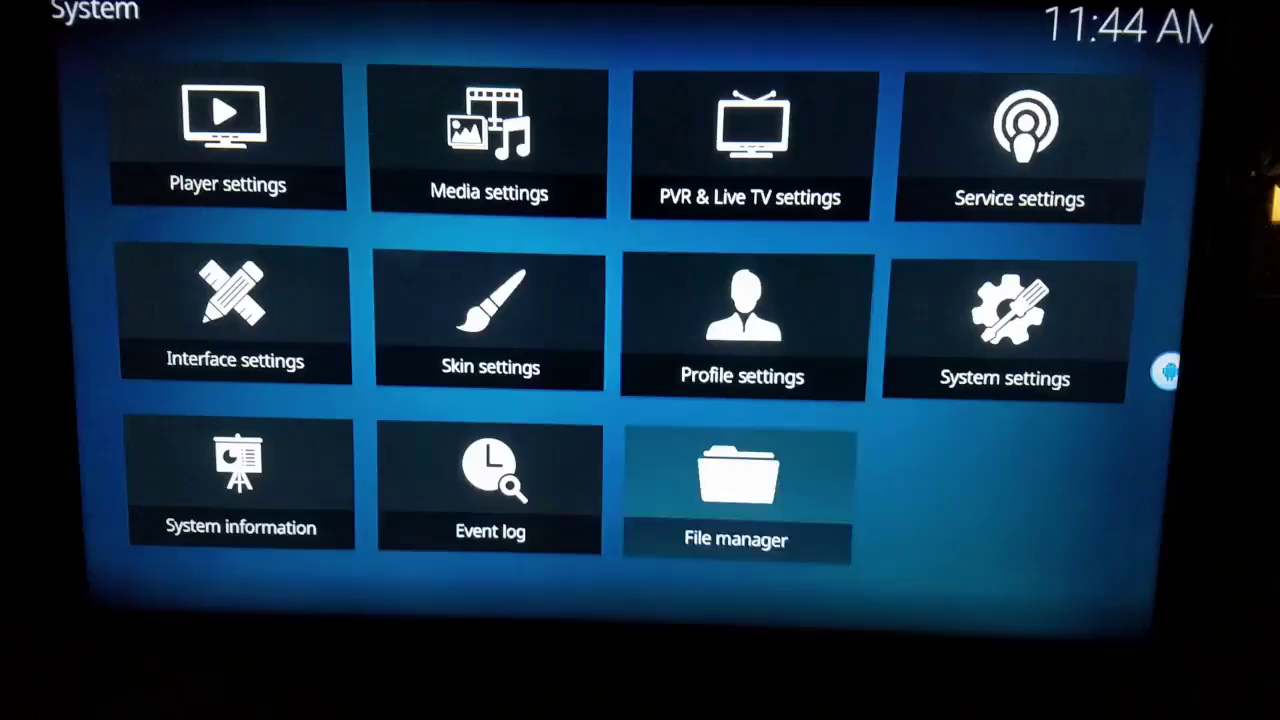
click(736, 490)
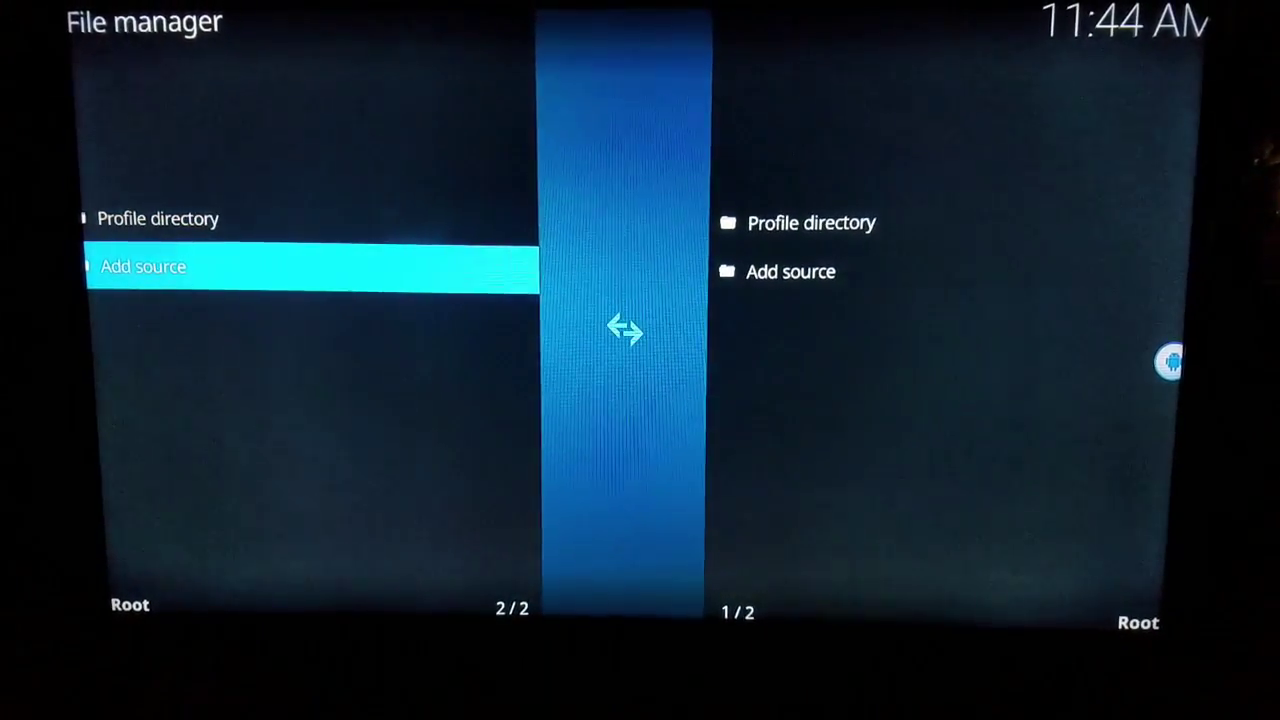
click(144, 266)
text(http)
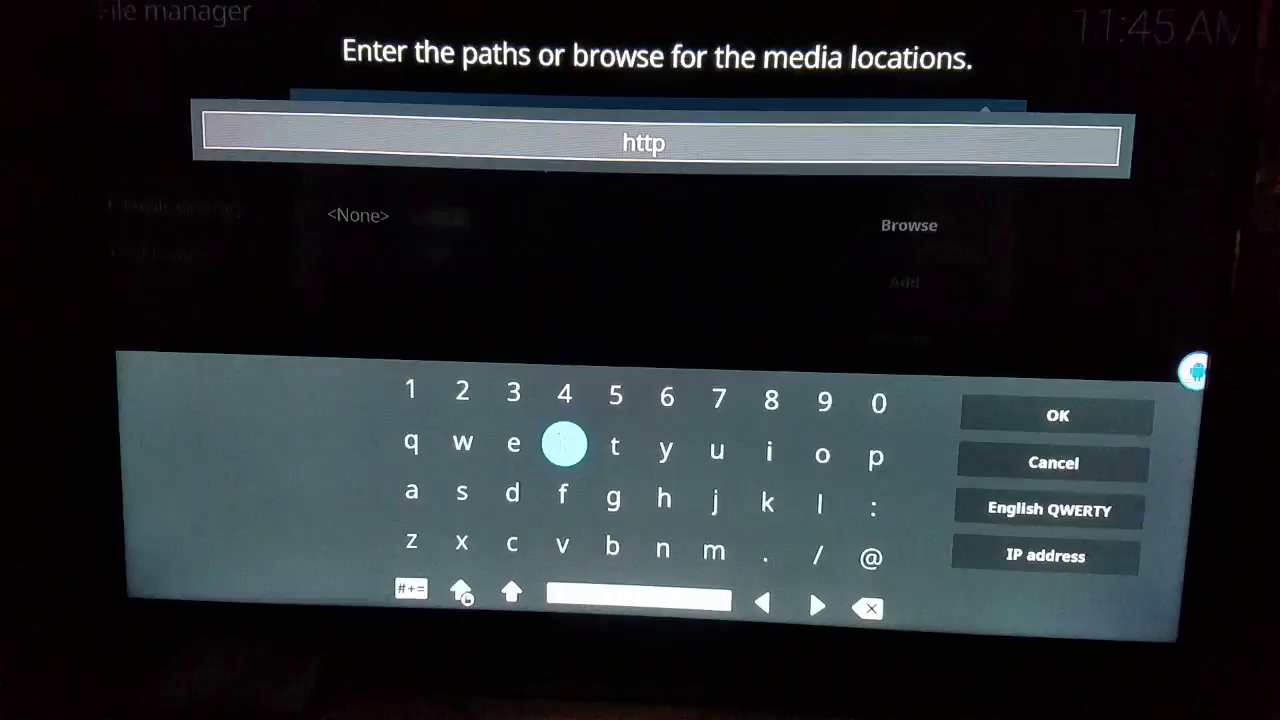
click(872, 510)
text(://repo.jdiggz)
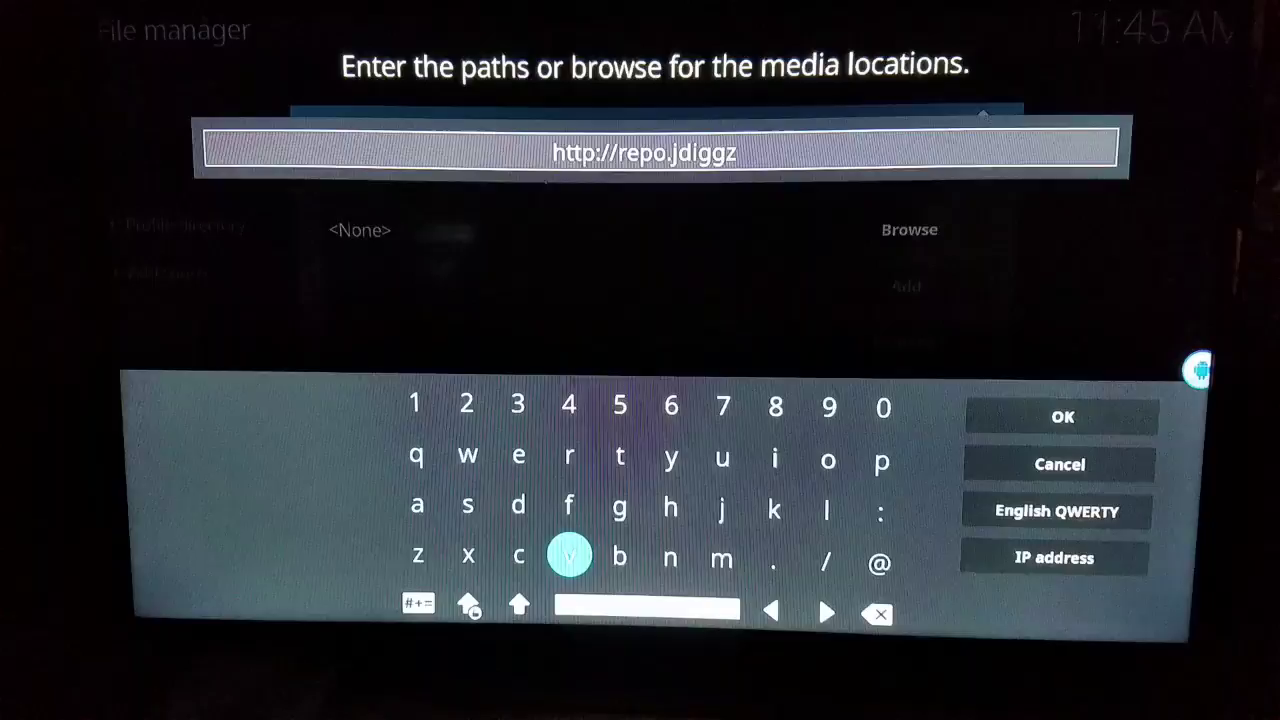
click(780, 568)
text(.com)
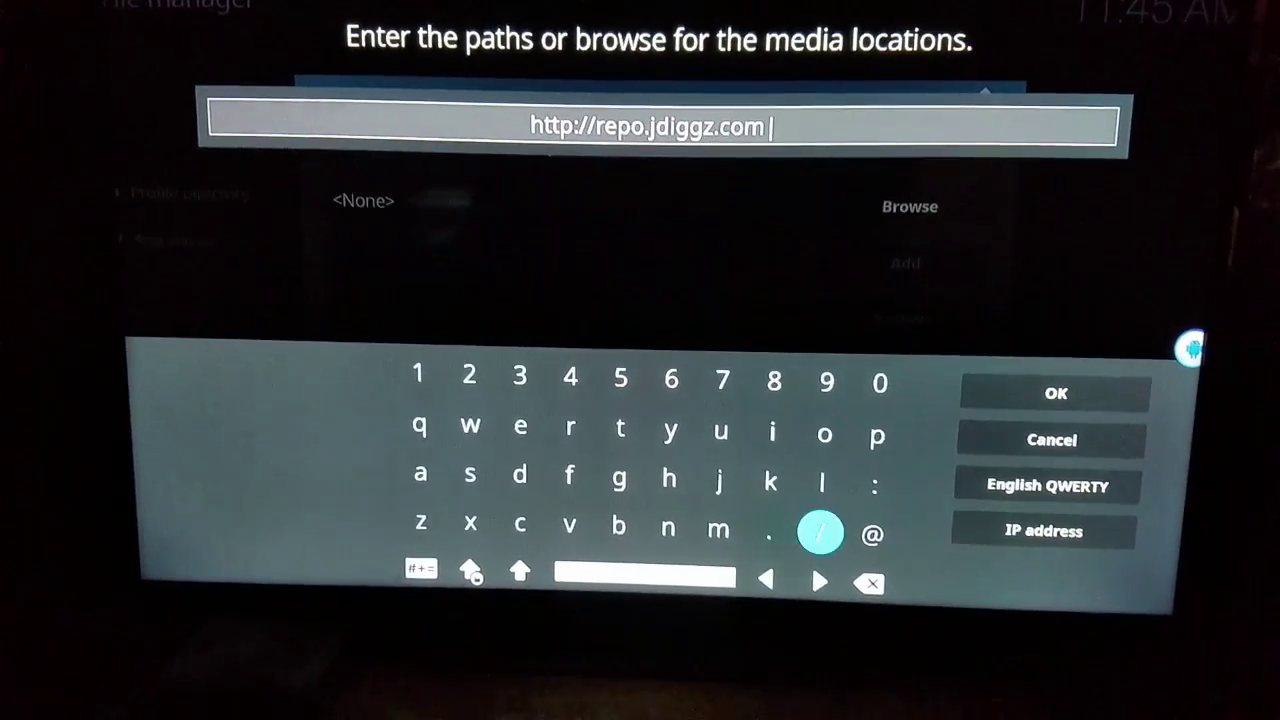
click(1056, 392)
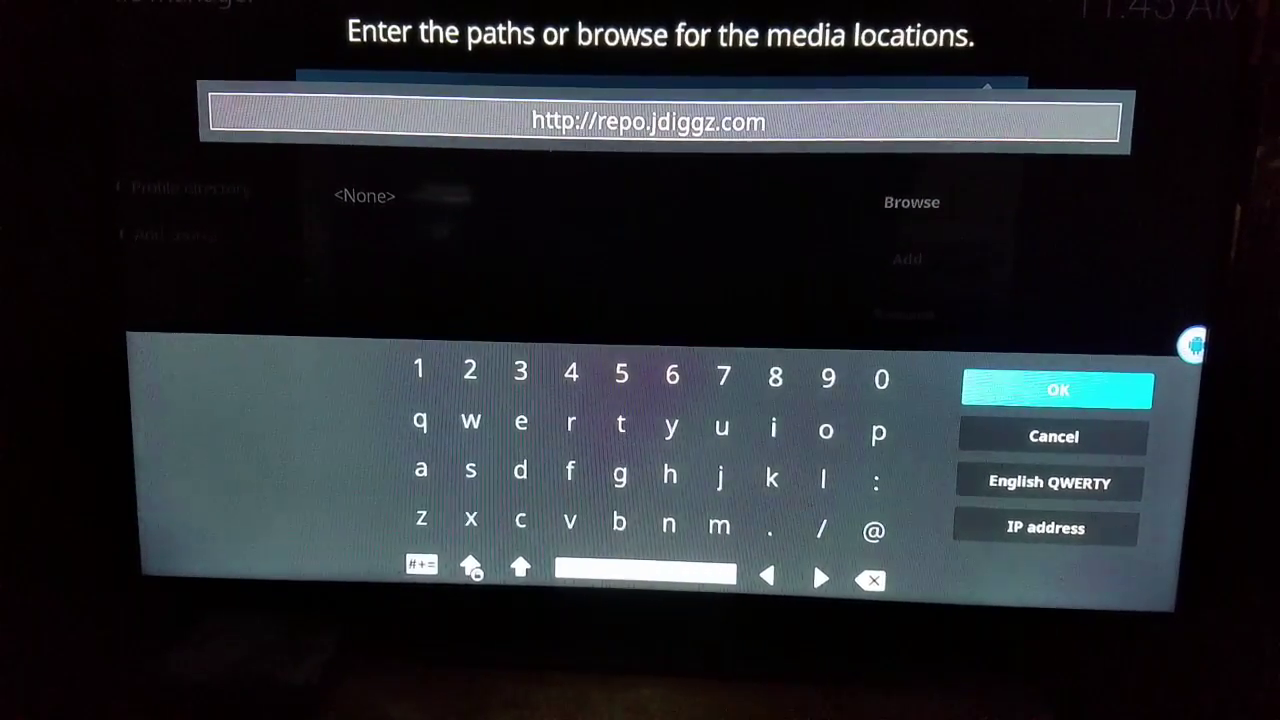
click(1056, 390)
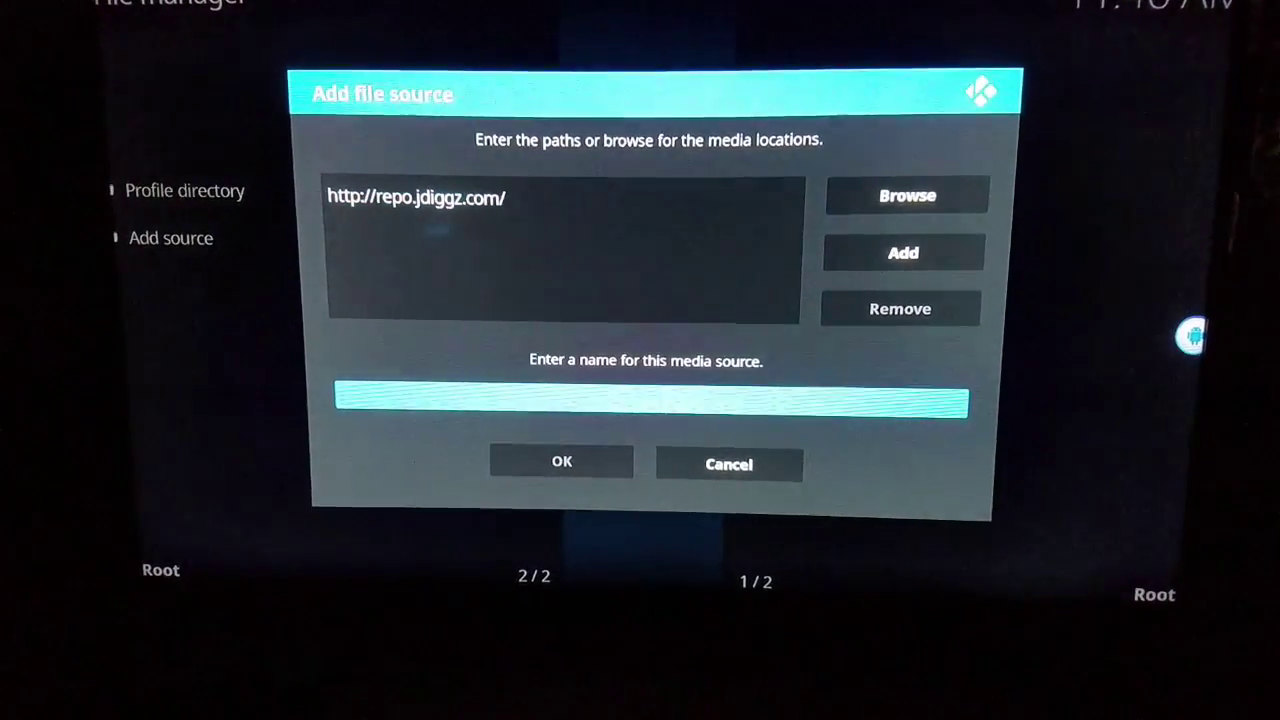
Enter a name for the new Diggz media source
click(644, 400)
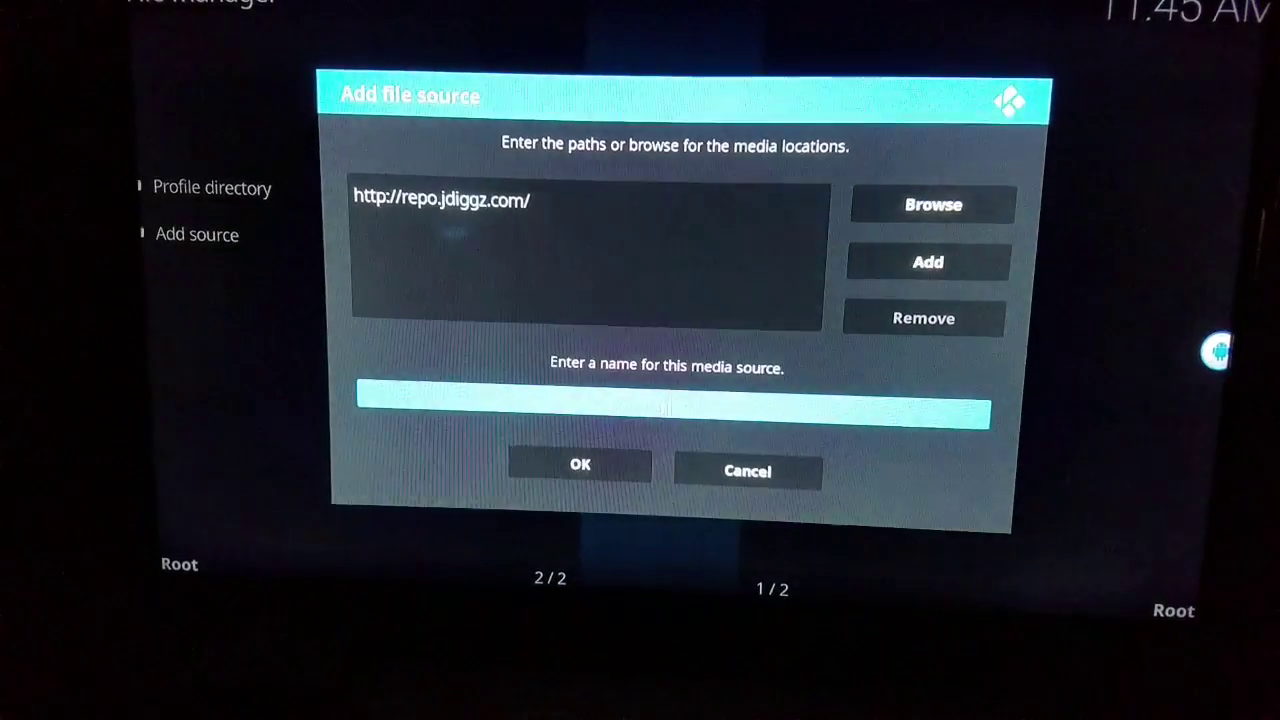
text(.j)
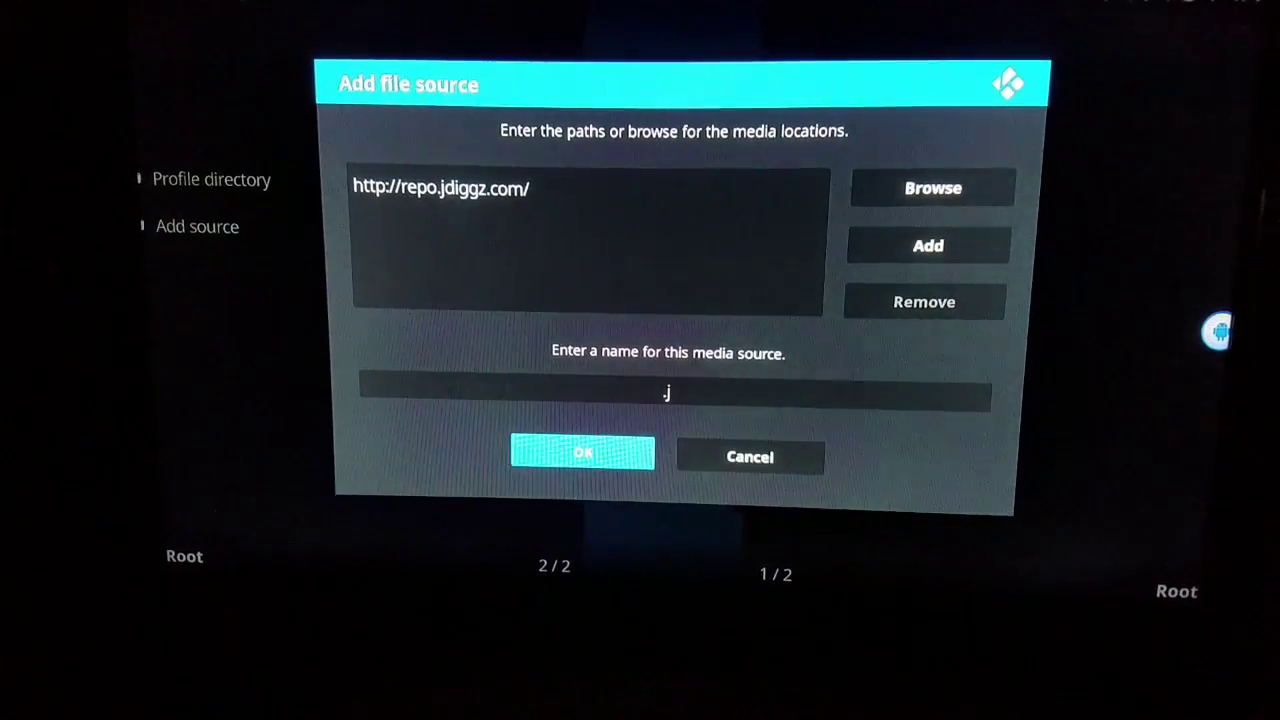
Save the source, then install the Diggz Repo add-on from its zip file
click(580, 456)
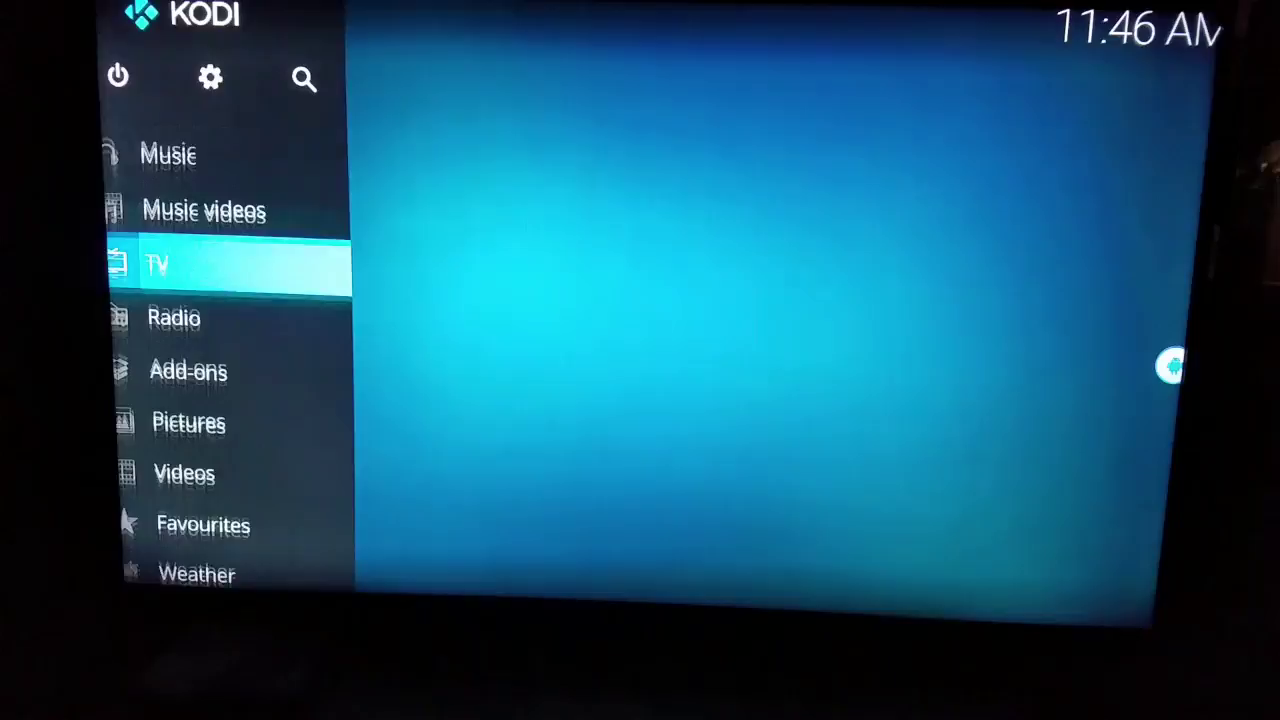
click(188, 370)
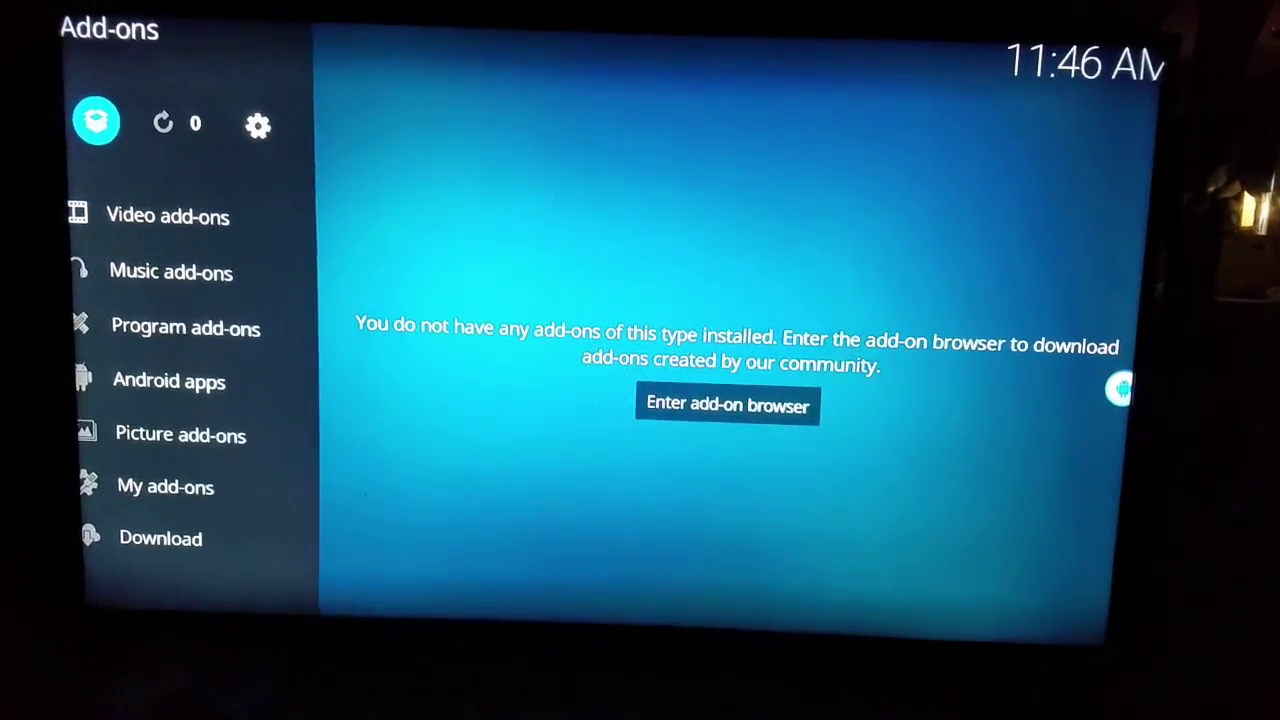
click(728, 404)
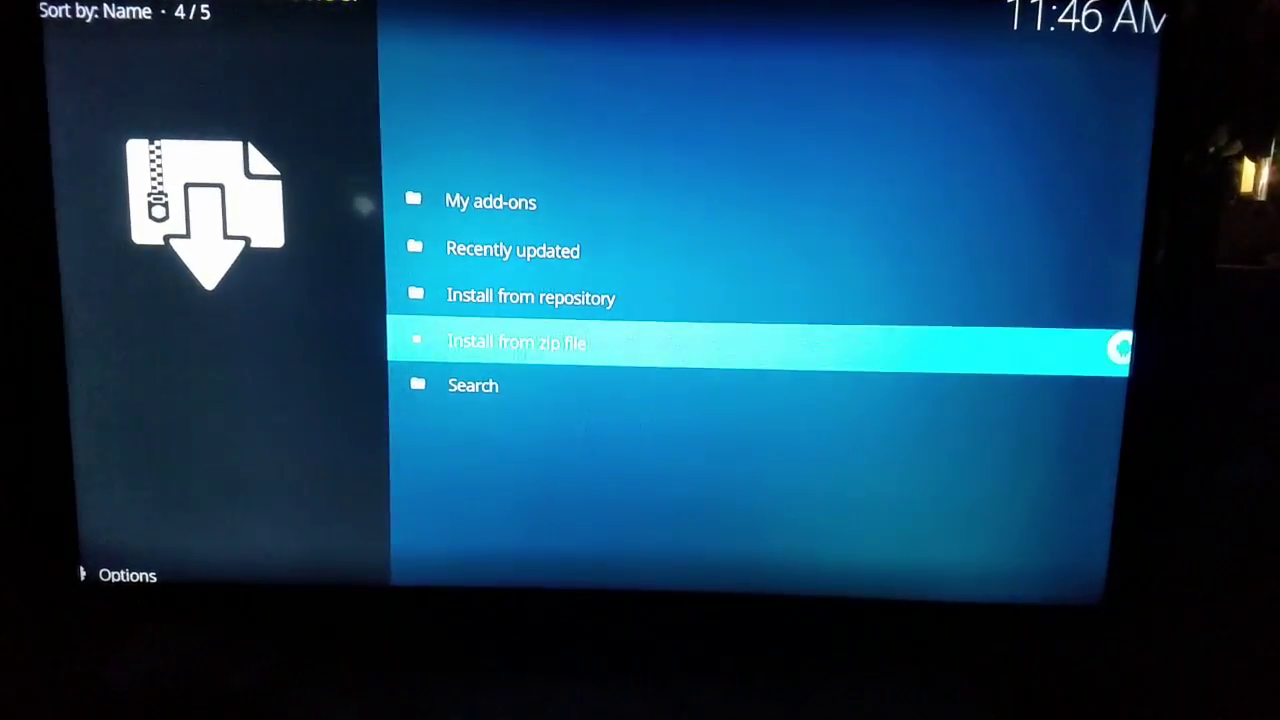
click(516, 340)
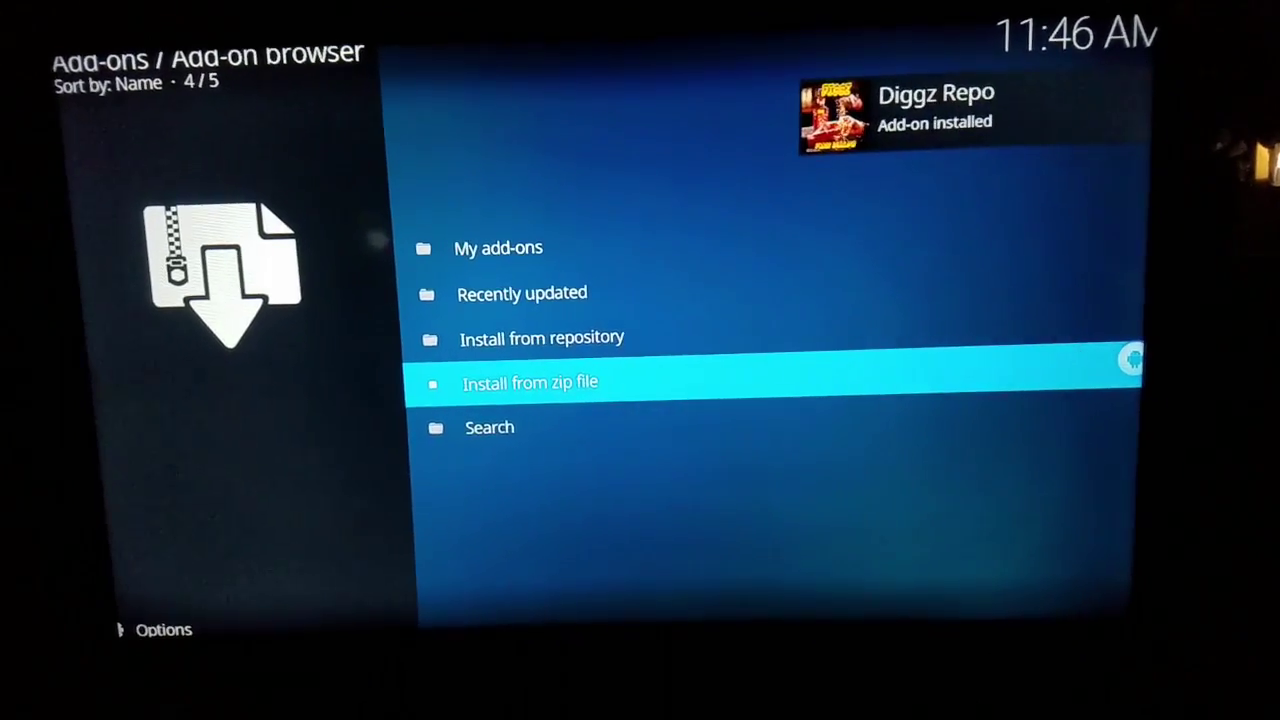
Install Diggz Wizard from Diggz Repo > Program add-ons via Install from repository
key(Up)
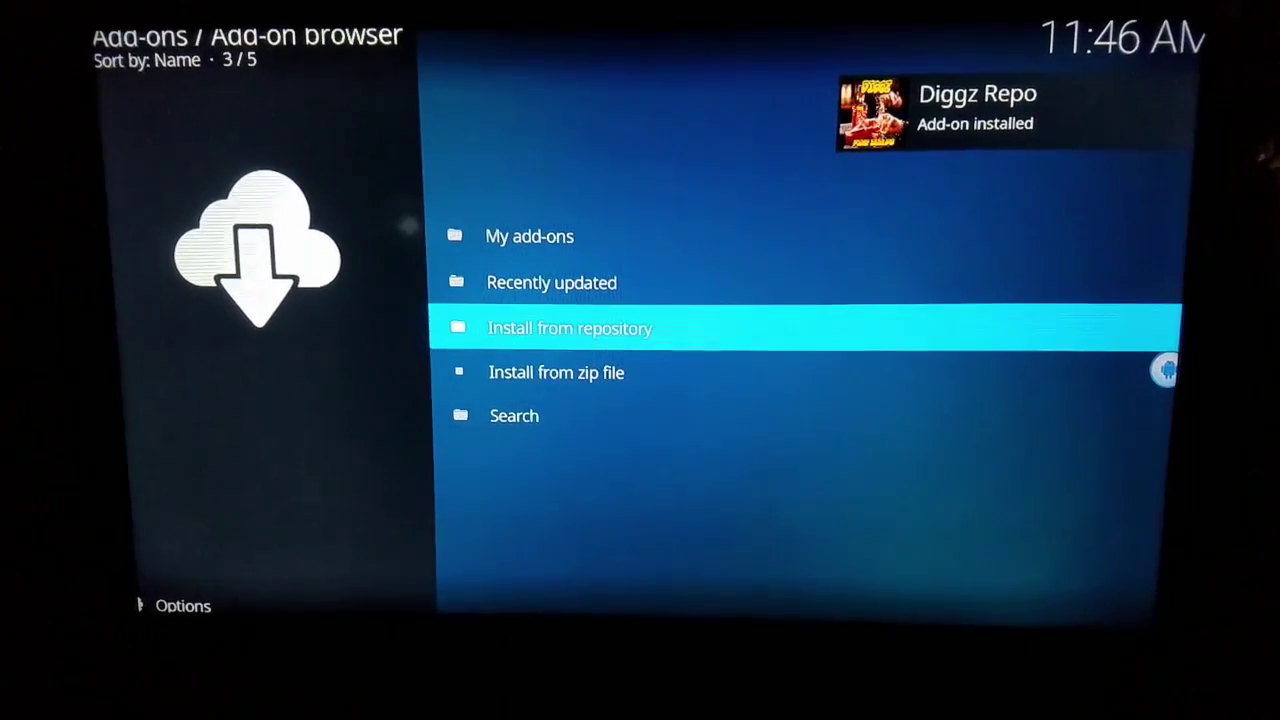
click(568, 328)
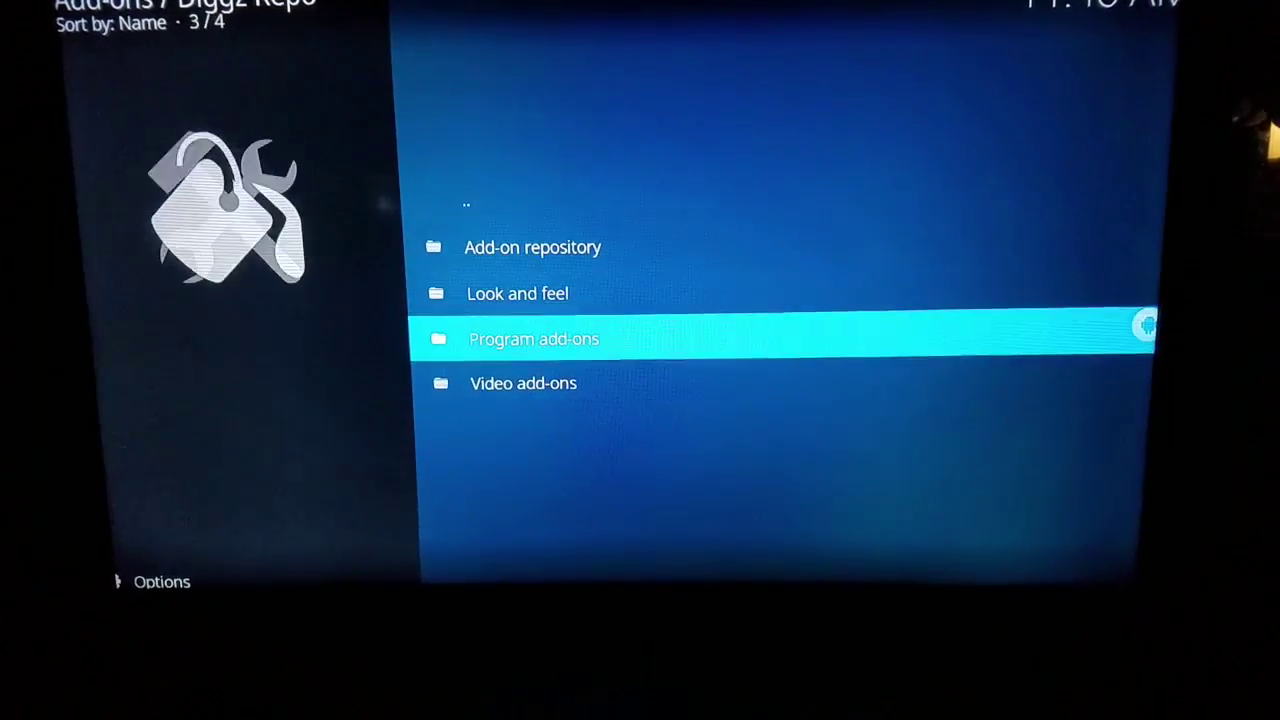
click(532, 338)
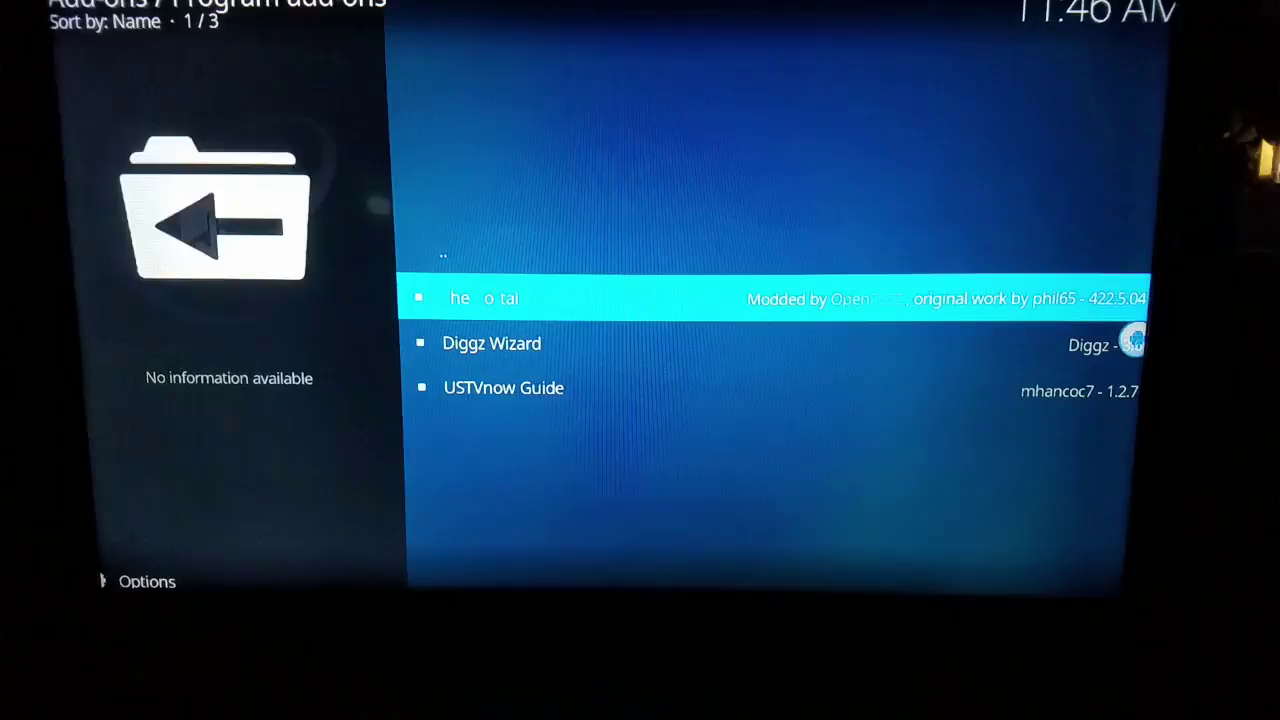
click(492, 344)
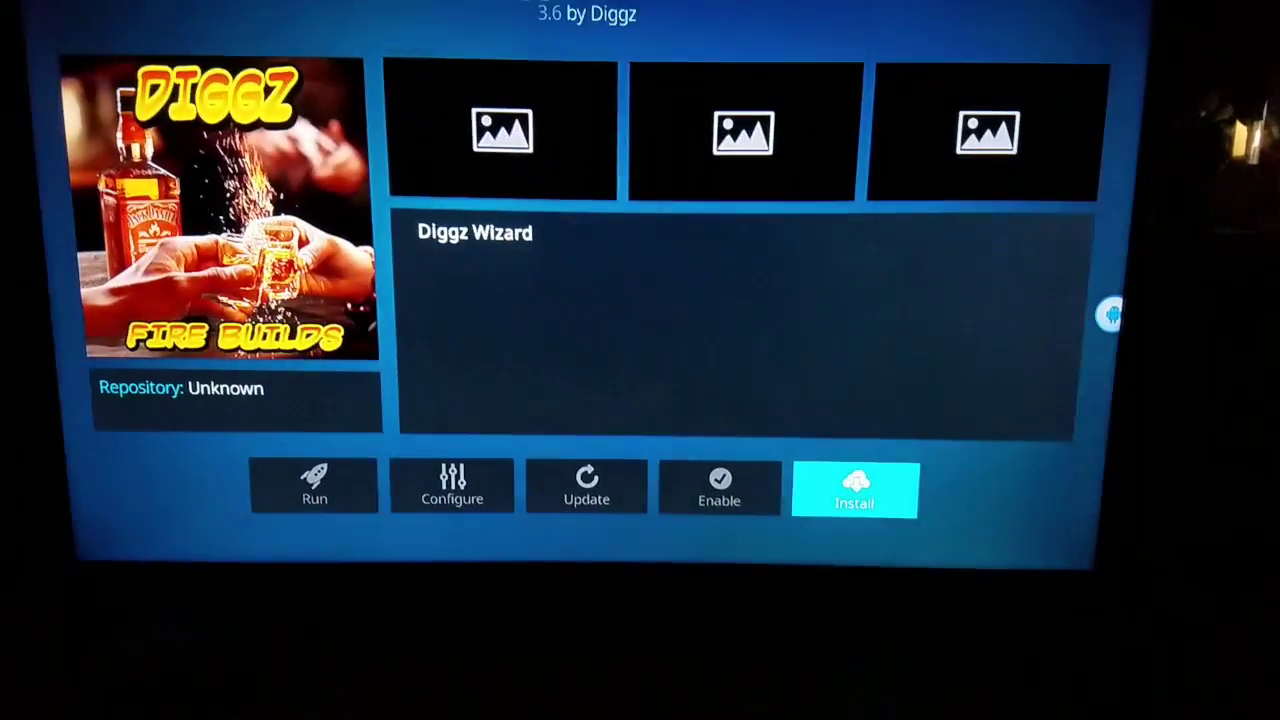
click(854, 488)
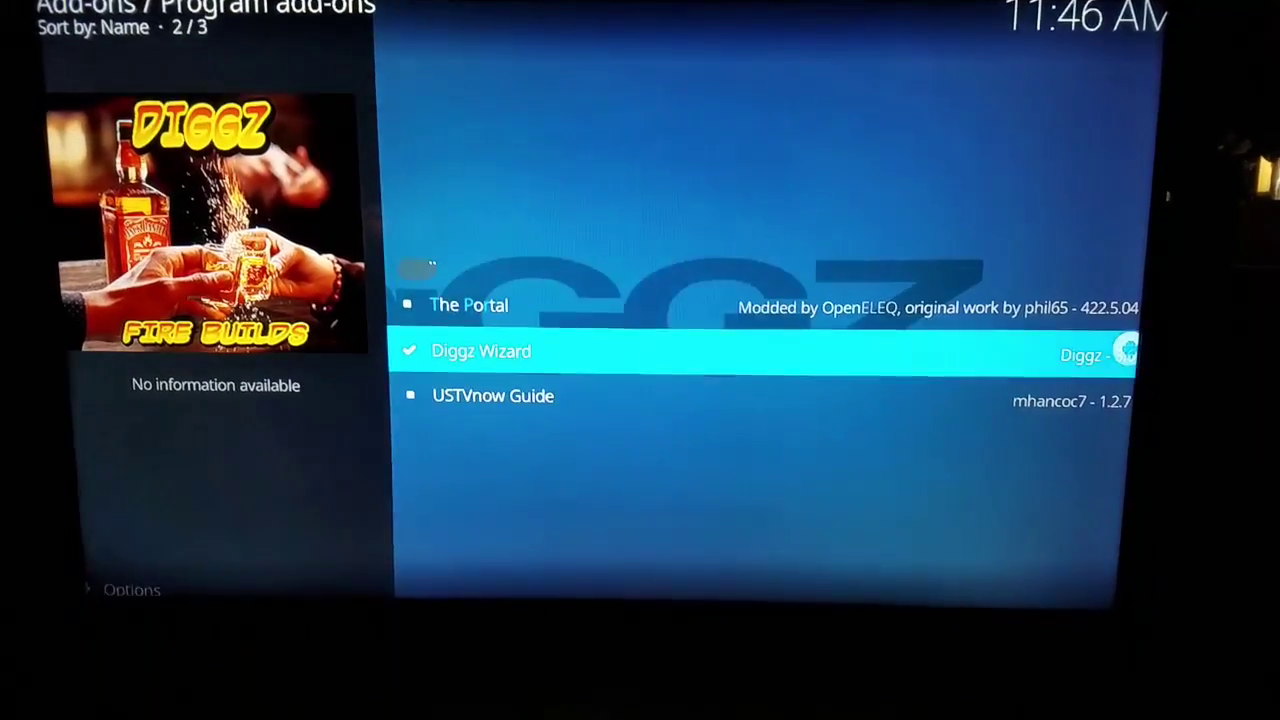
Launch Diggz Wizard, pick [17.3] Urban Essence Server 2, choose Fresh Install and dismiss the restore-defaults prompt
click(480, 352)
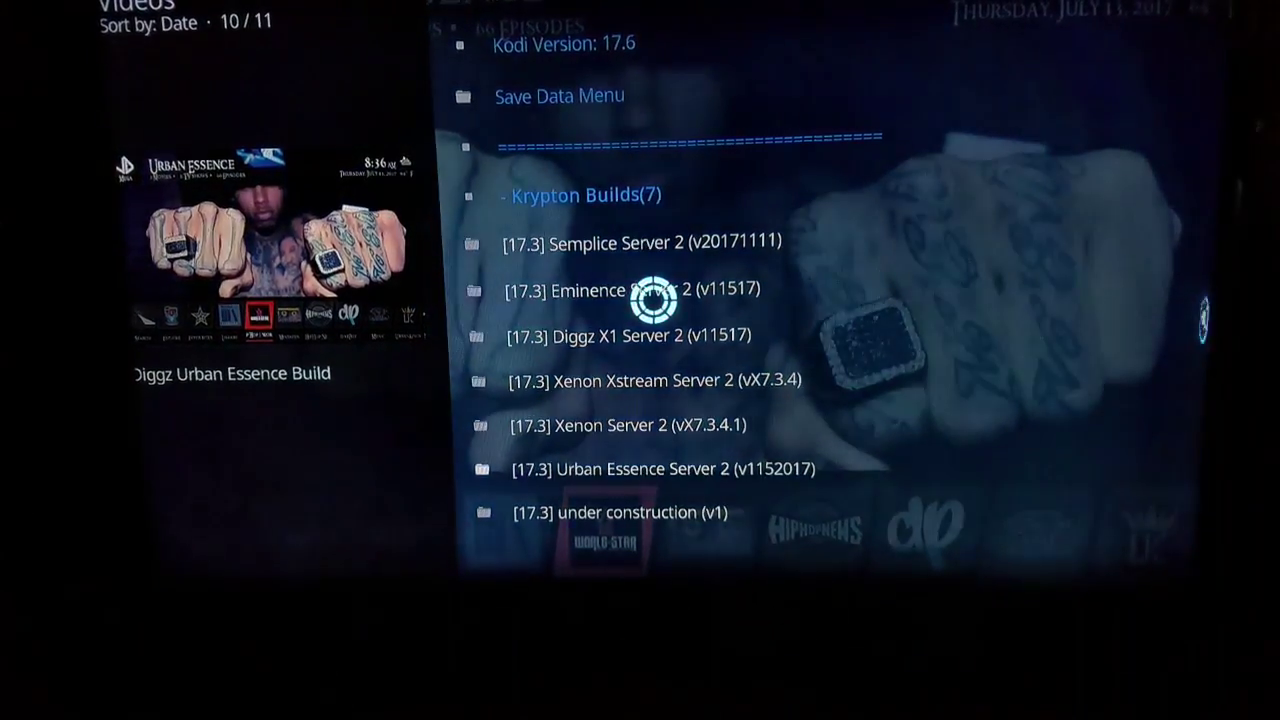
click(684, 468)
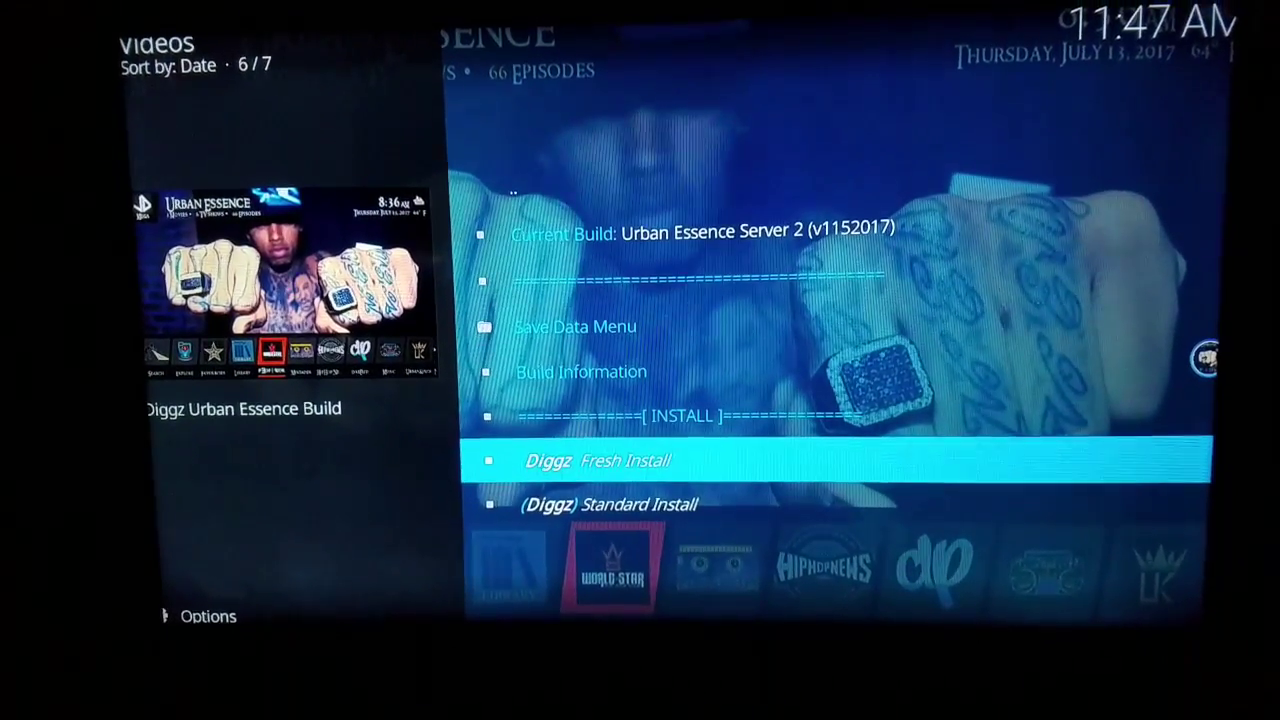
click(614, 460)
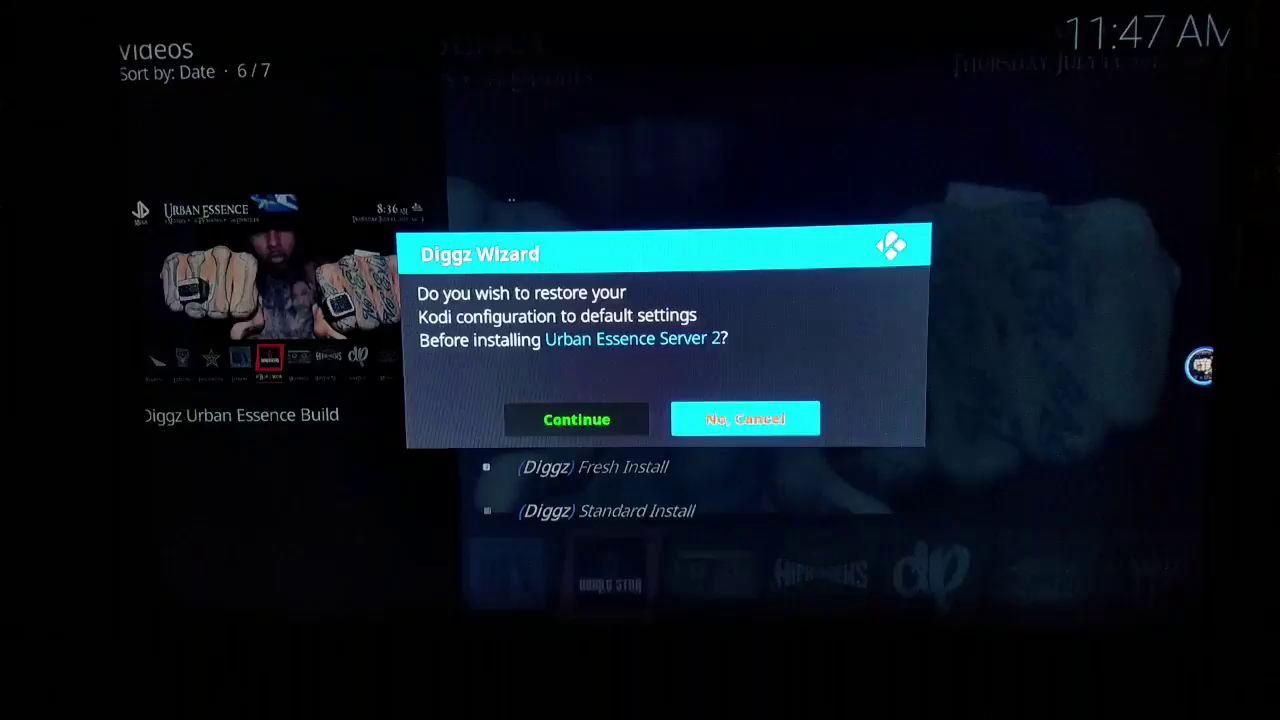
click(744, 418)
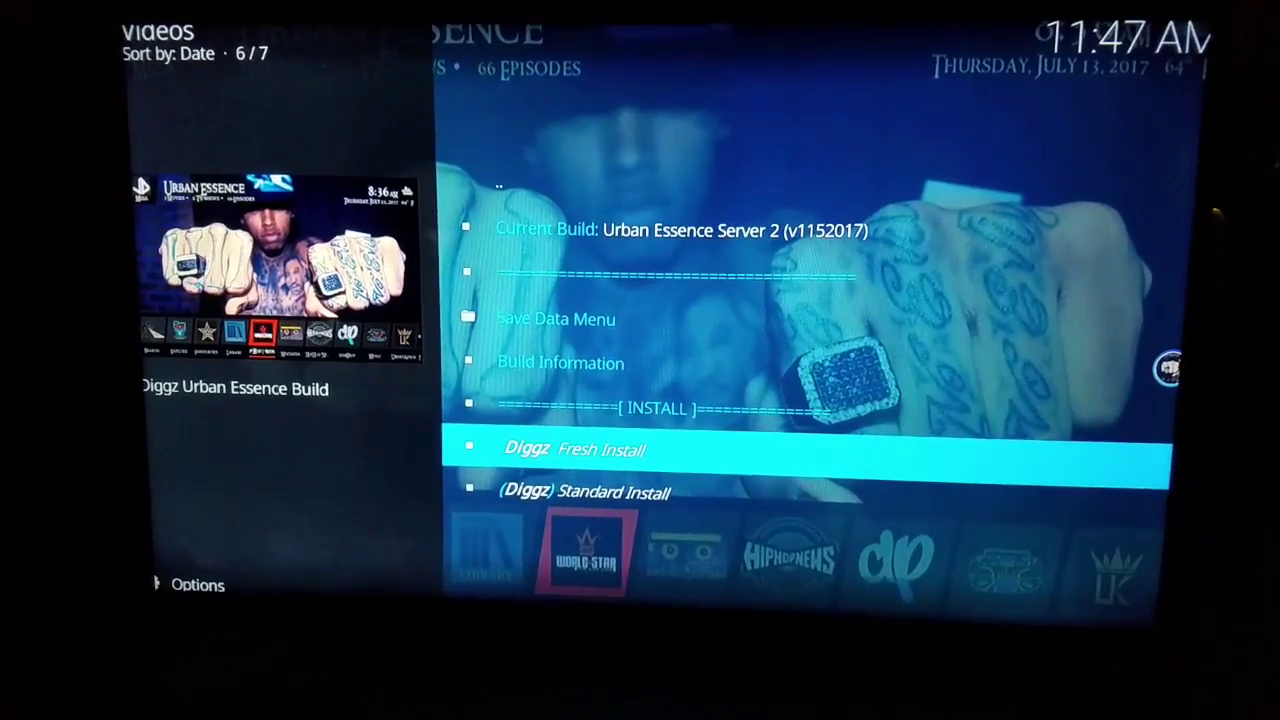
Confirm the fresh install and let the build download and extract until the Force close / Reload Profile dialog
click(580, 448)
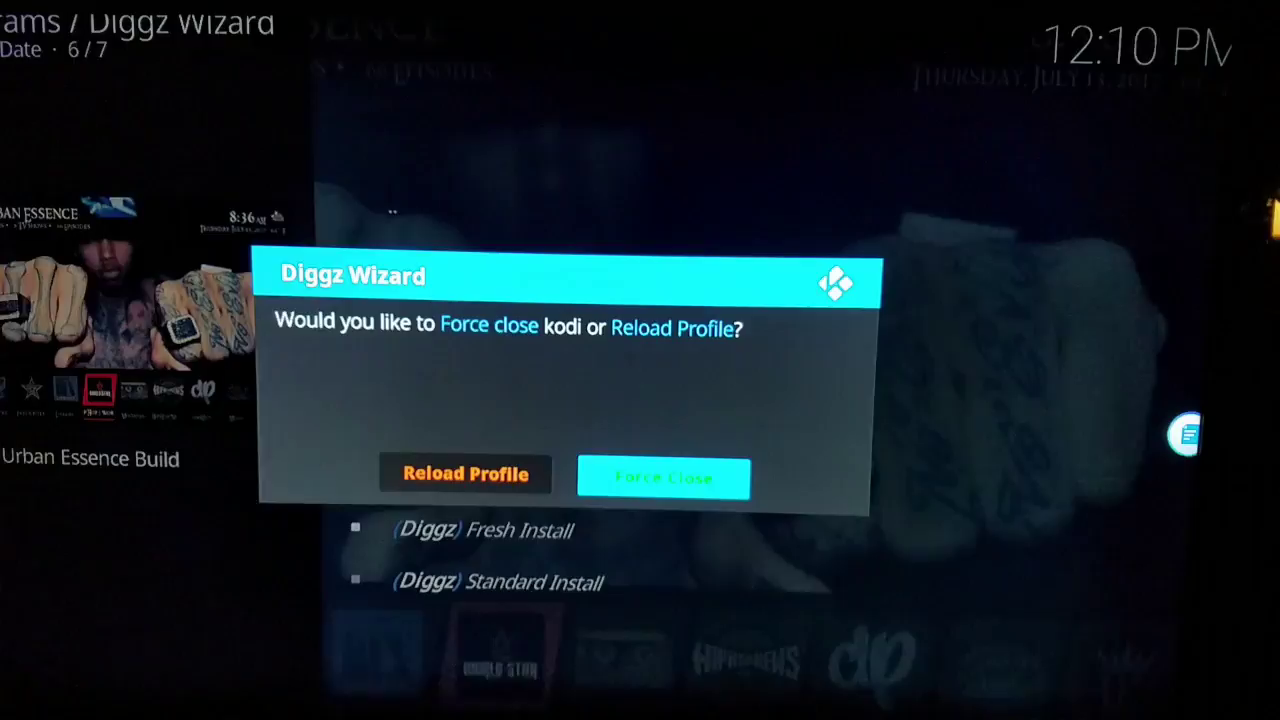
Force close Kodi, then relaunch it from the Kodi tile under Recent on the Fire TV home screen
click(662, 478)
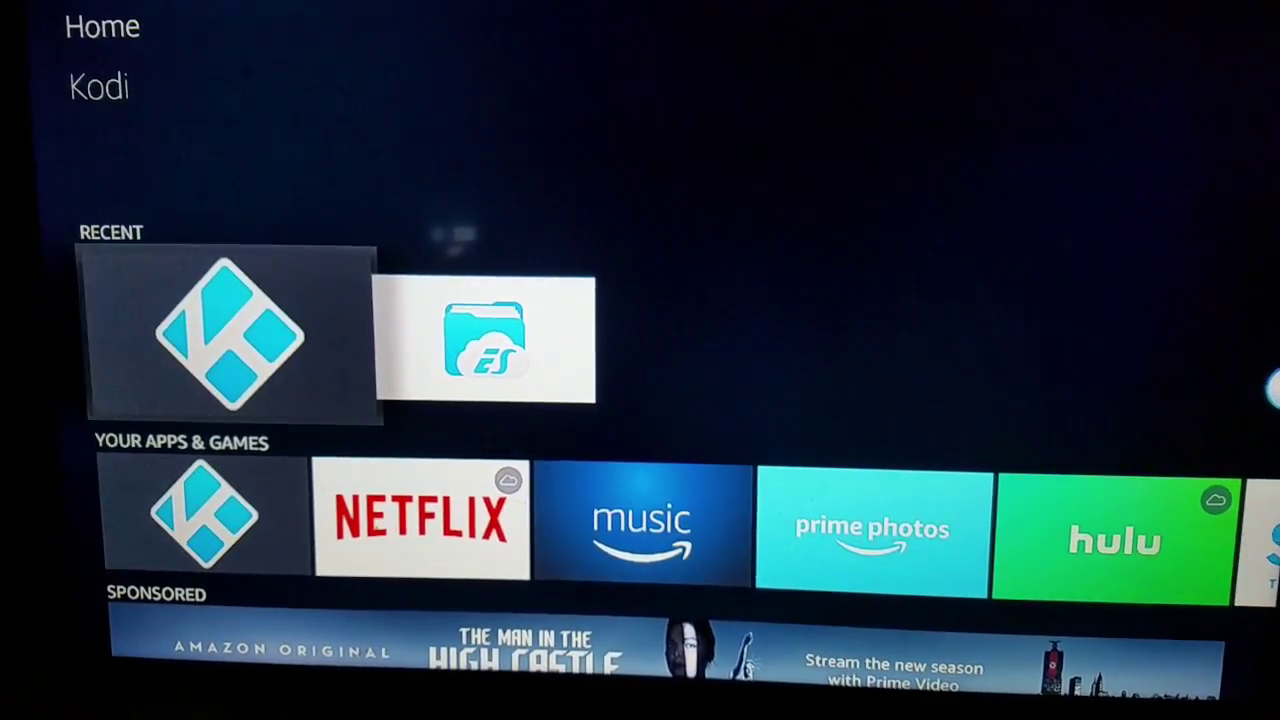
click(228, 334)
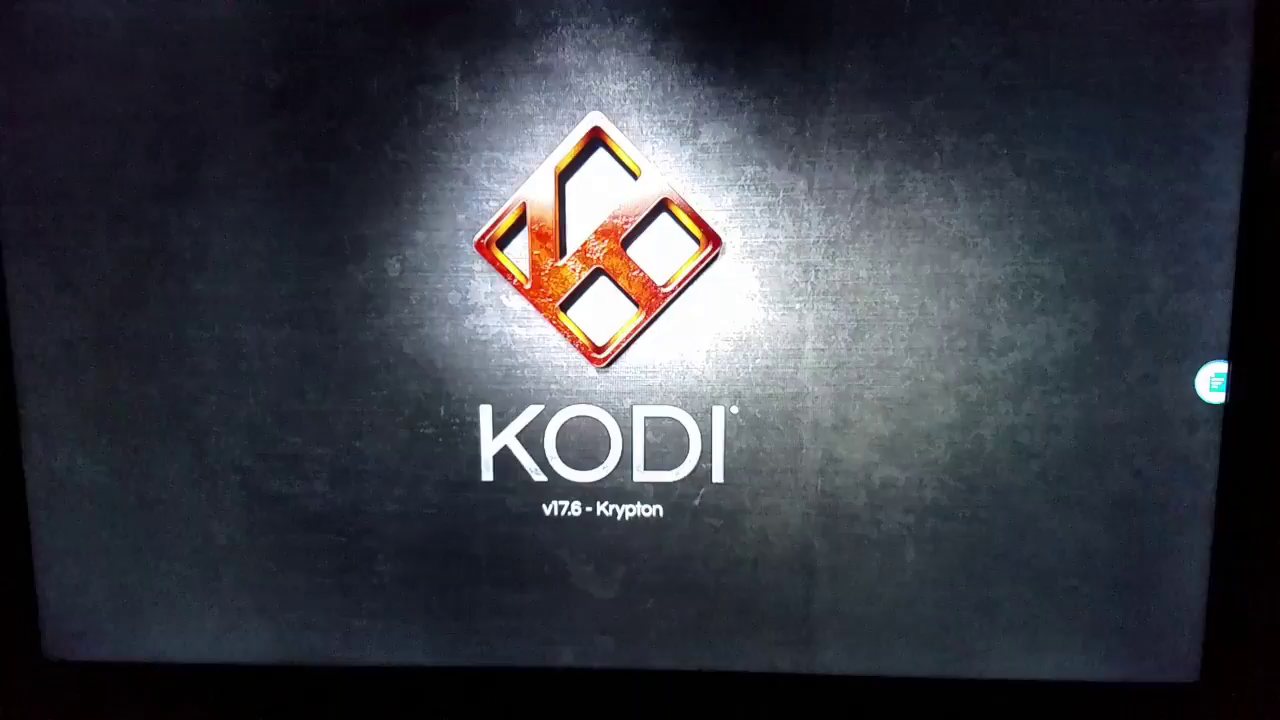